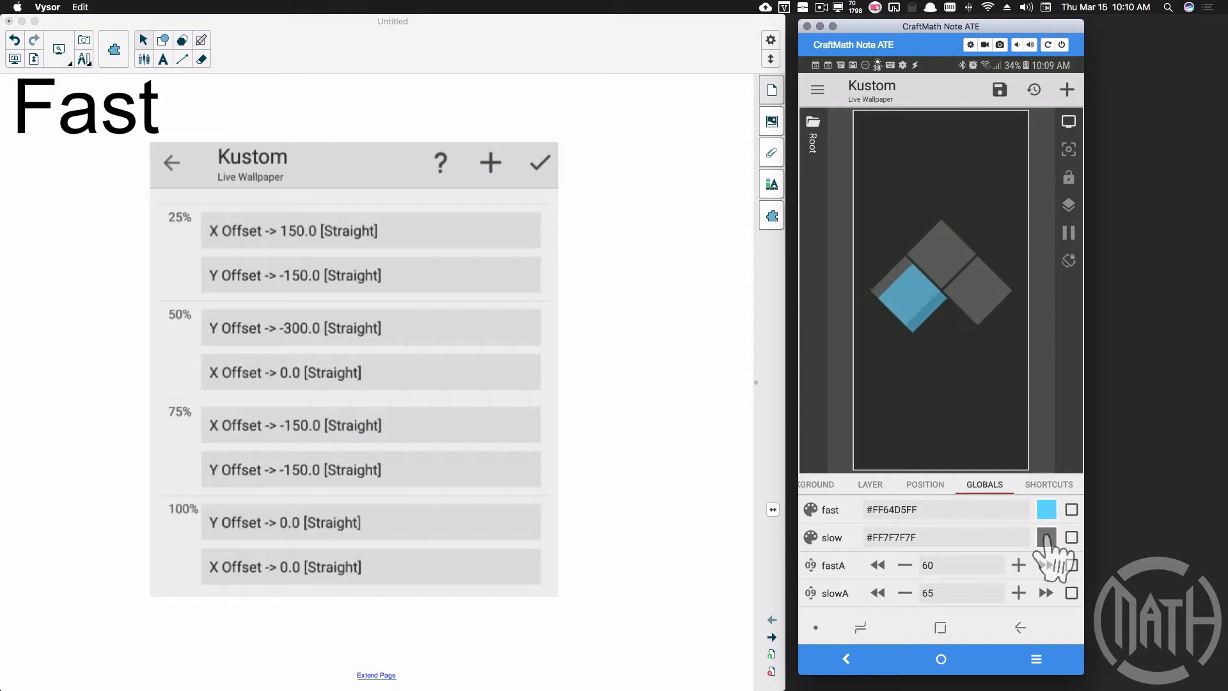
- Make the slow colour global red and raise the fastA and slowA alpha values to 80 and 70
{"action": "left_click", "coordinate": [1047, 537]}
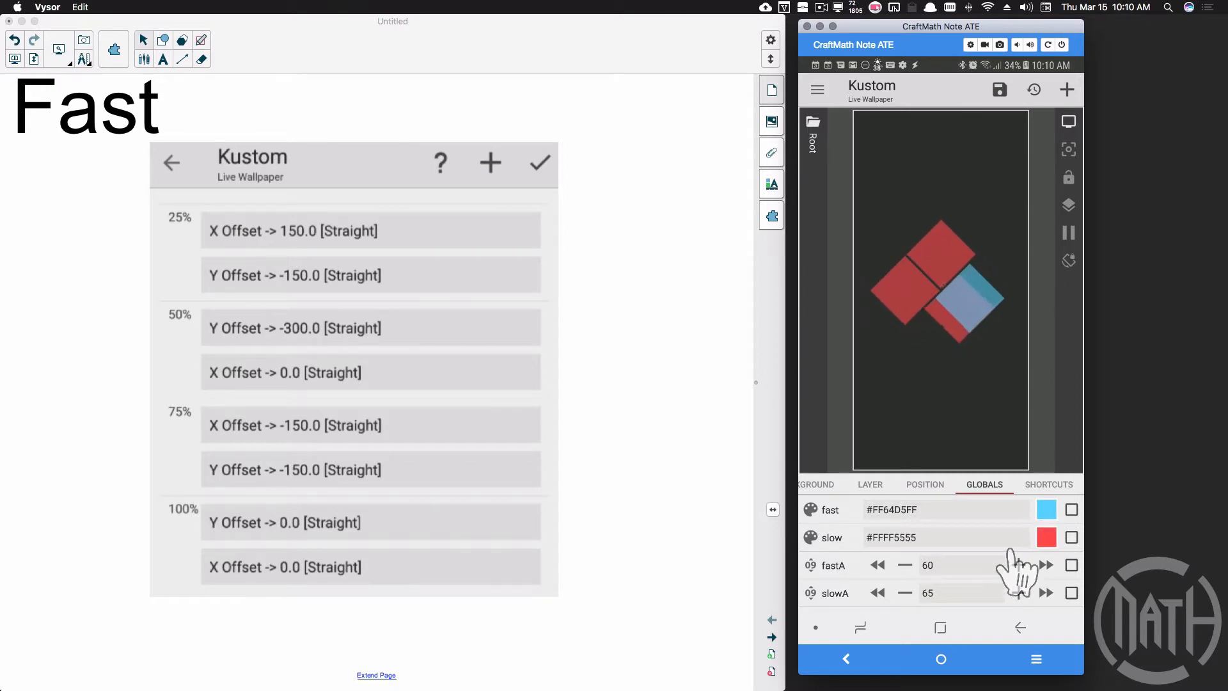
{"action": "left_click", "coordinate": [1045, 564]}
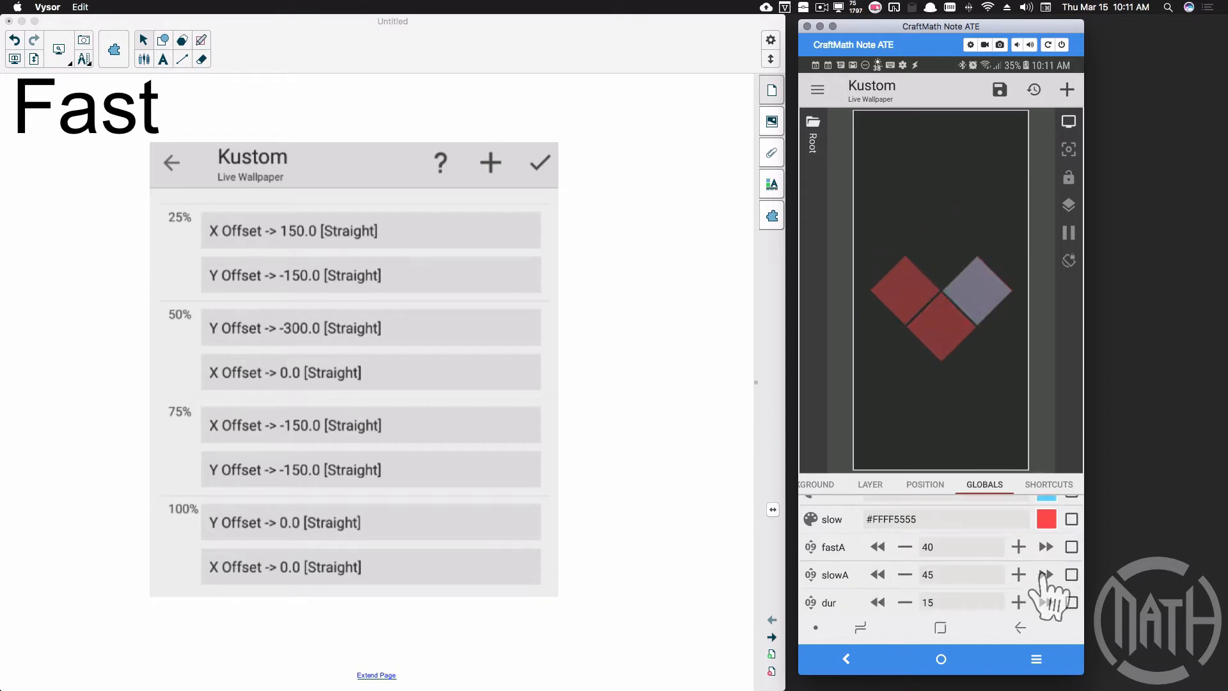
{"action": "left_click", "coordinate": [1045, 546]}
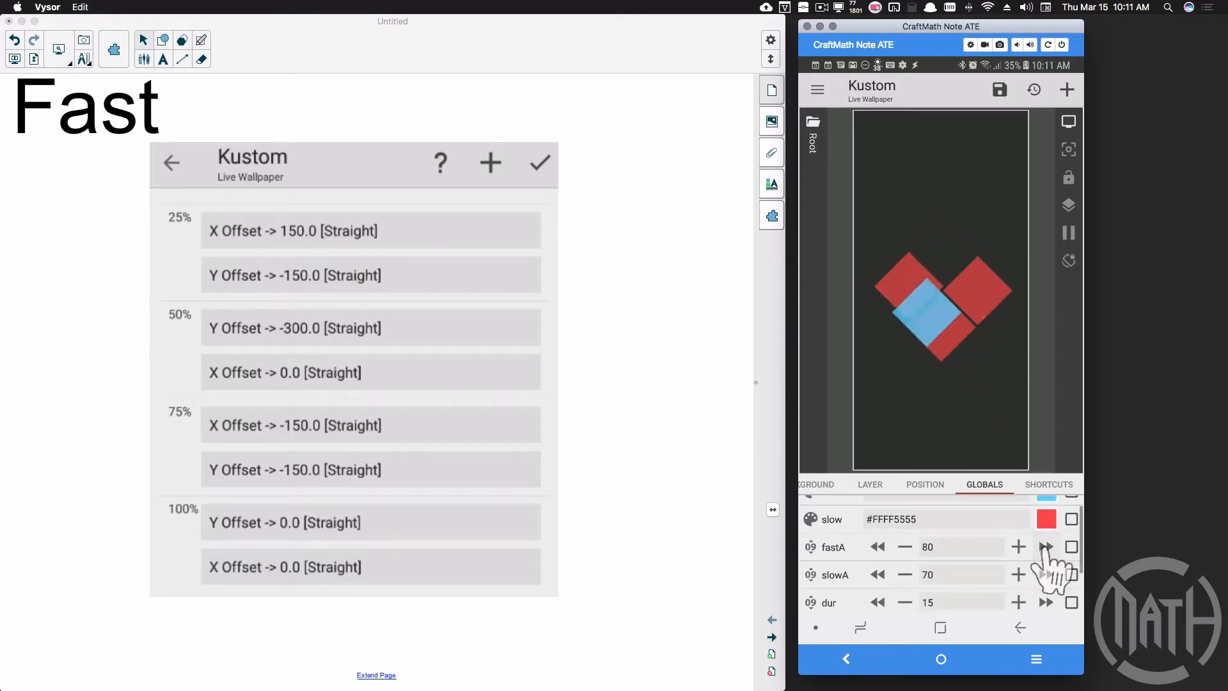
- Lengthen the dur duration global to 45
{"action": "scroll", "scroll_direction": "down", "scroll_amount": 3}
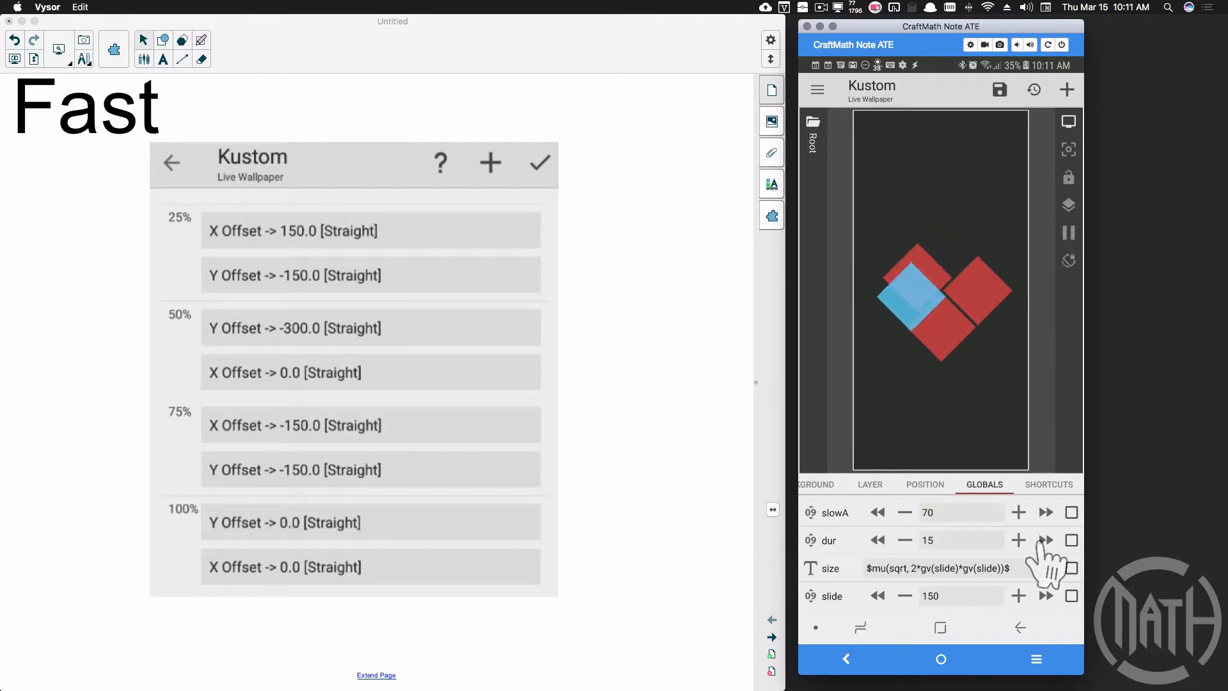
{"action": "left_click", "coordinate": [1044, 540]}
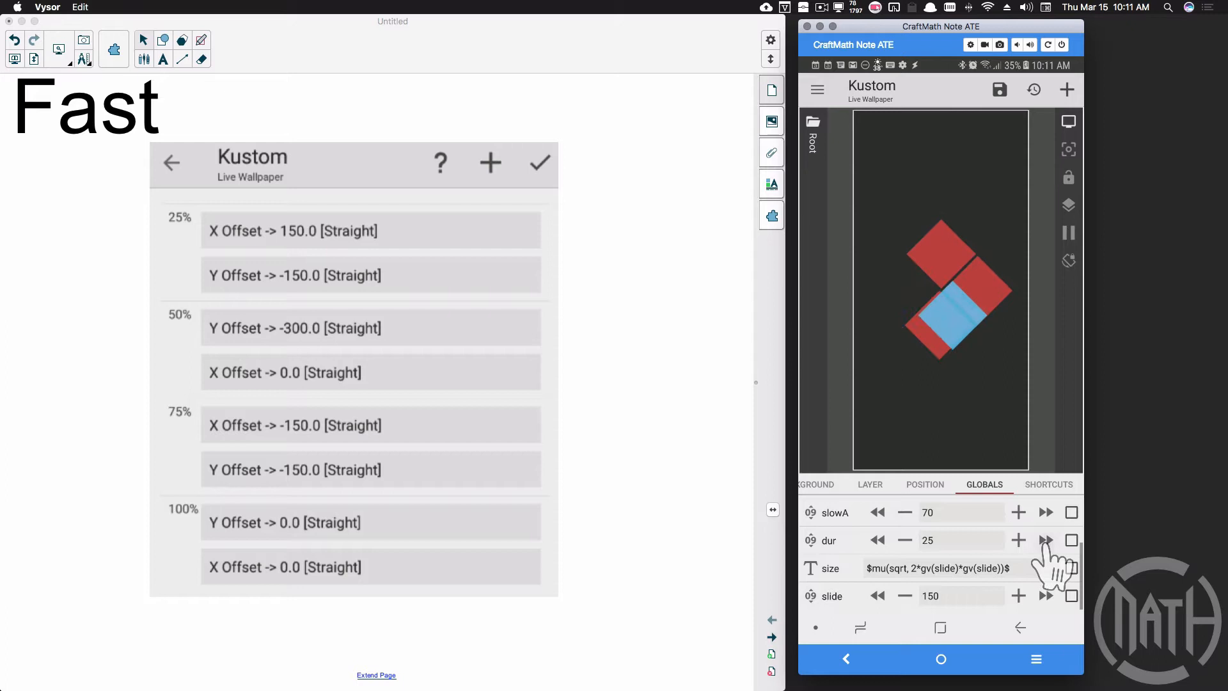
{"action": "left_click", "coordinate": [1045, 539]}
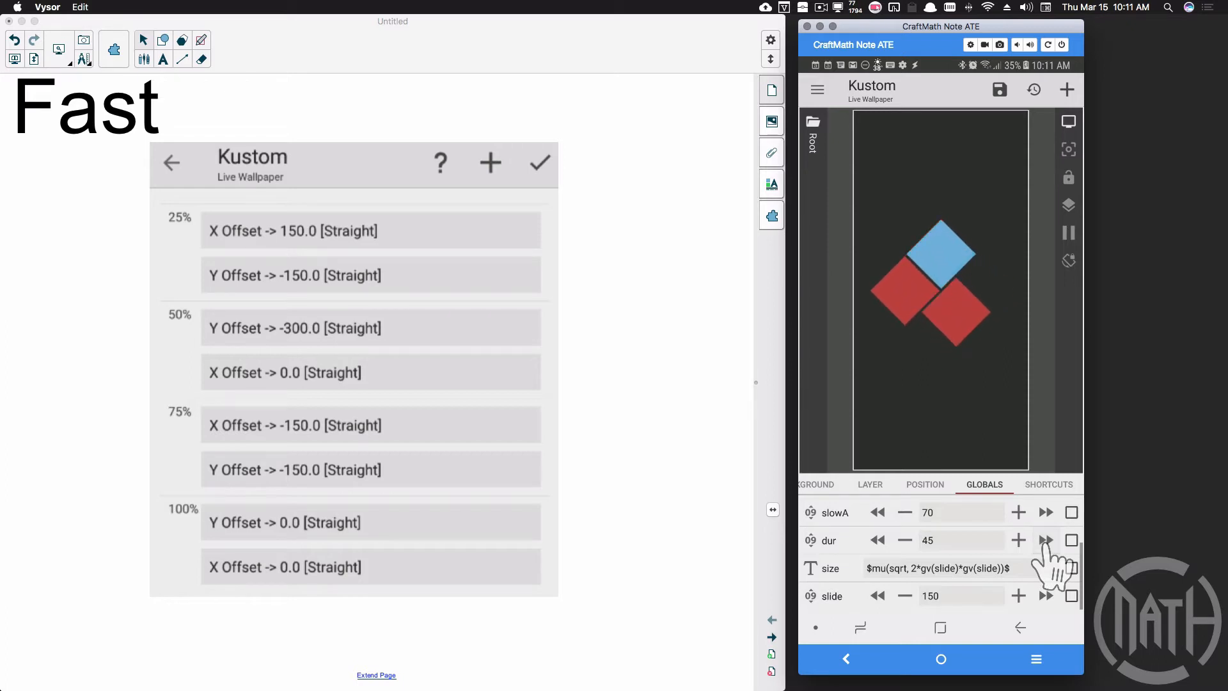
{"action": "left_click", "coordinate": [1018, 540]}
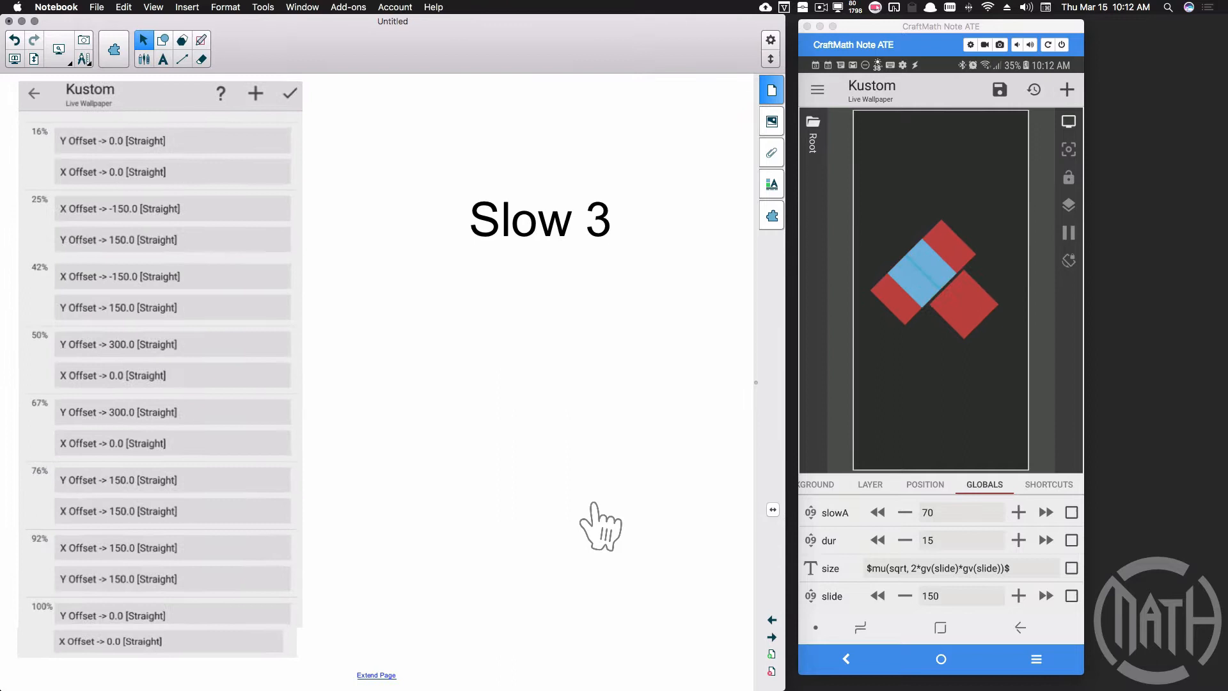
{"action": "mouse_move", "coordinate": [370, 470]}
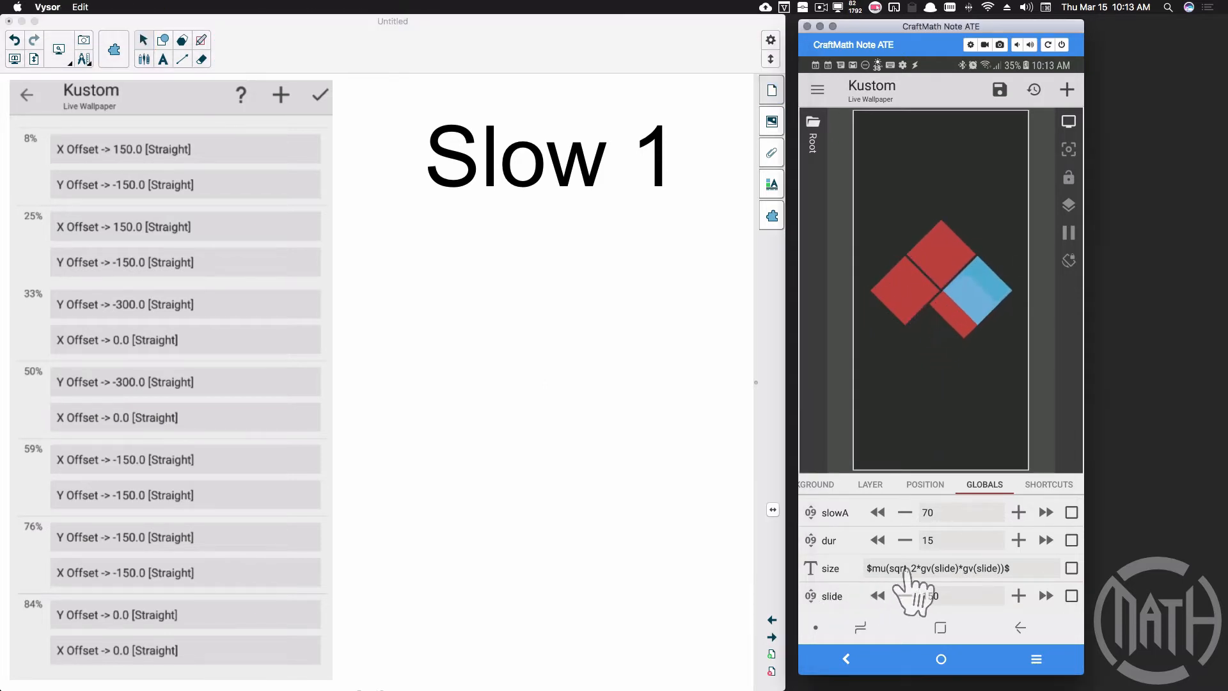
- Bring up the size global's formula, $mu(sqrt, 2*gv(slide)*gv(slide))$, previewing 212.13203
{"action": "left_click", "coordinate": [940, 568]}
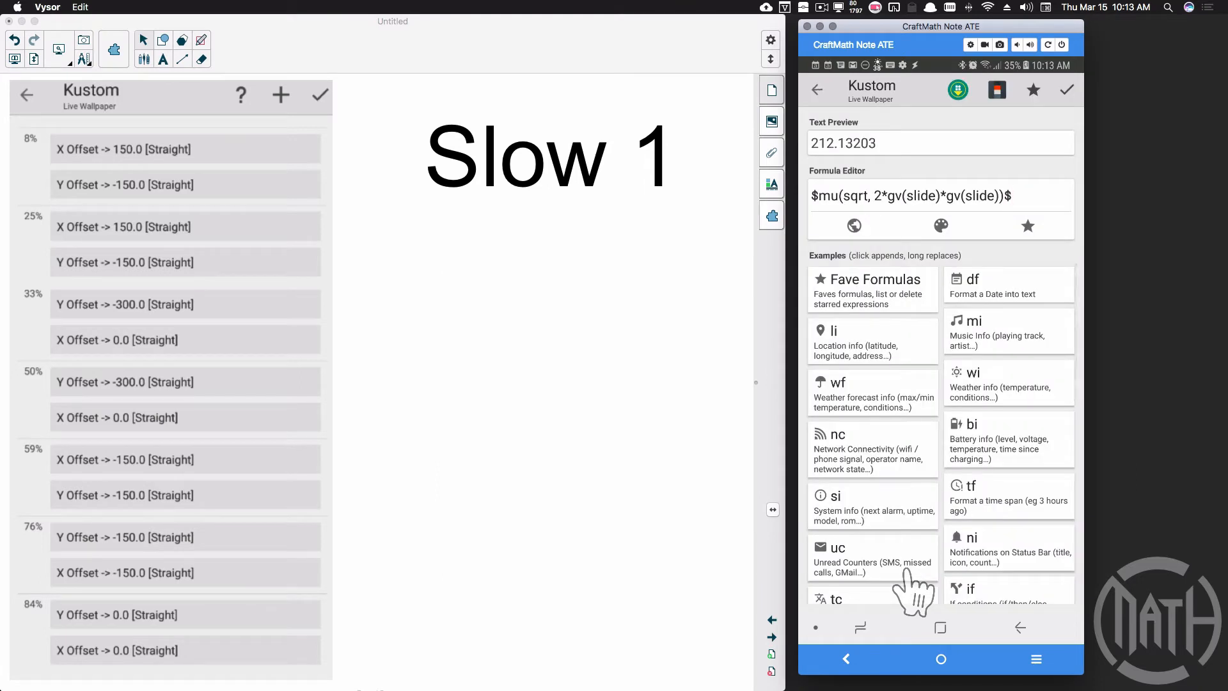
{"action": "mouse_move", "coordinate": [853, 406]}
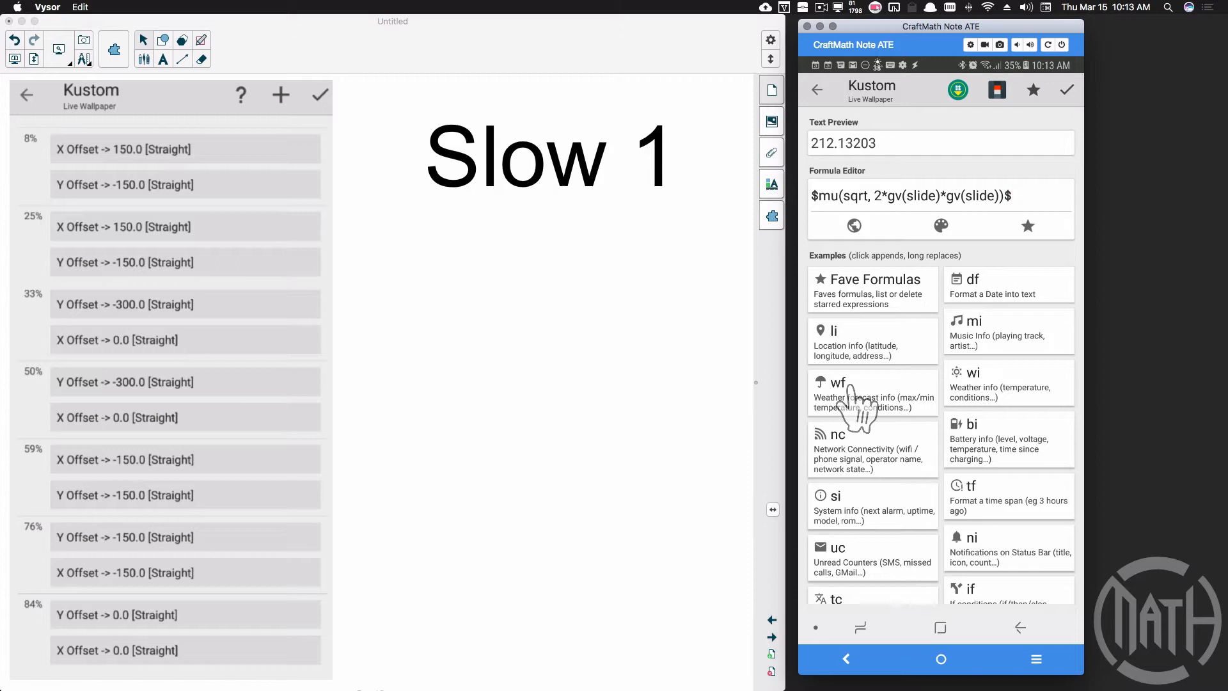
{"action": "mouse_move", "coordinate": [853, 169]}
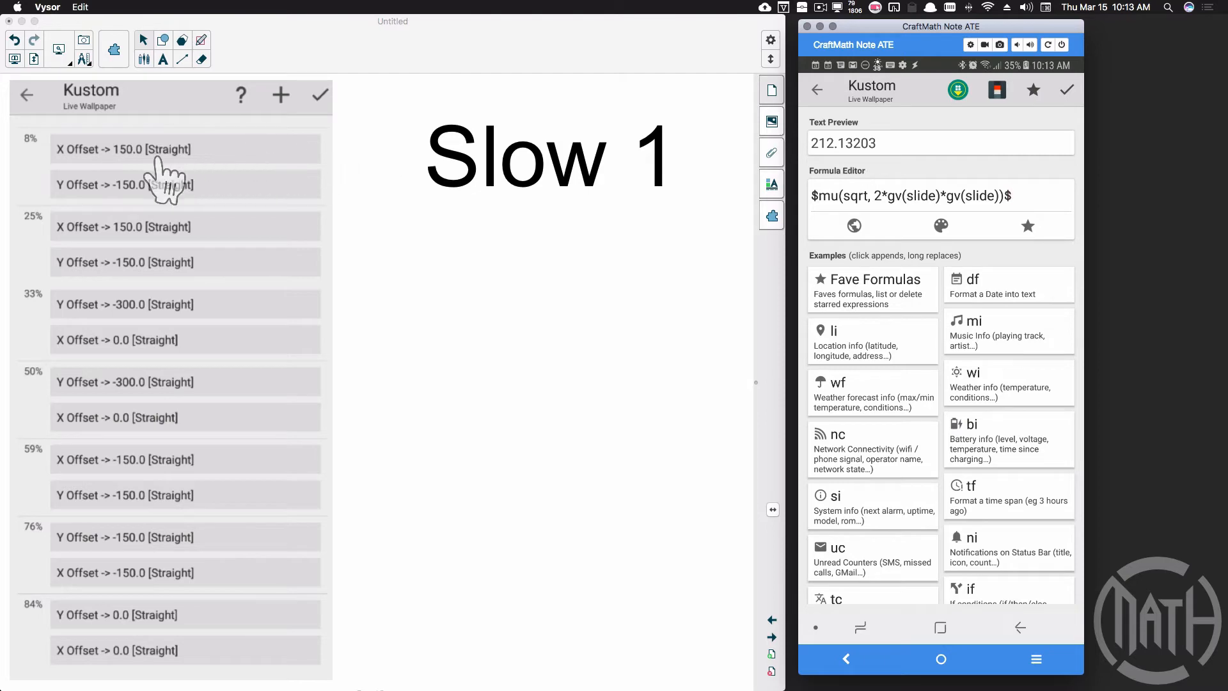
{"action": "mouse_move", "coordinate": [200, 483]}
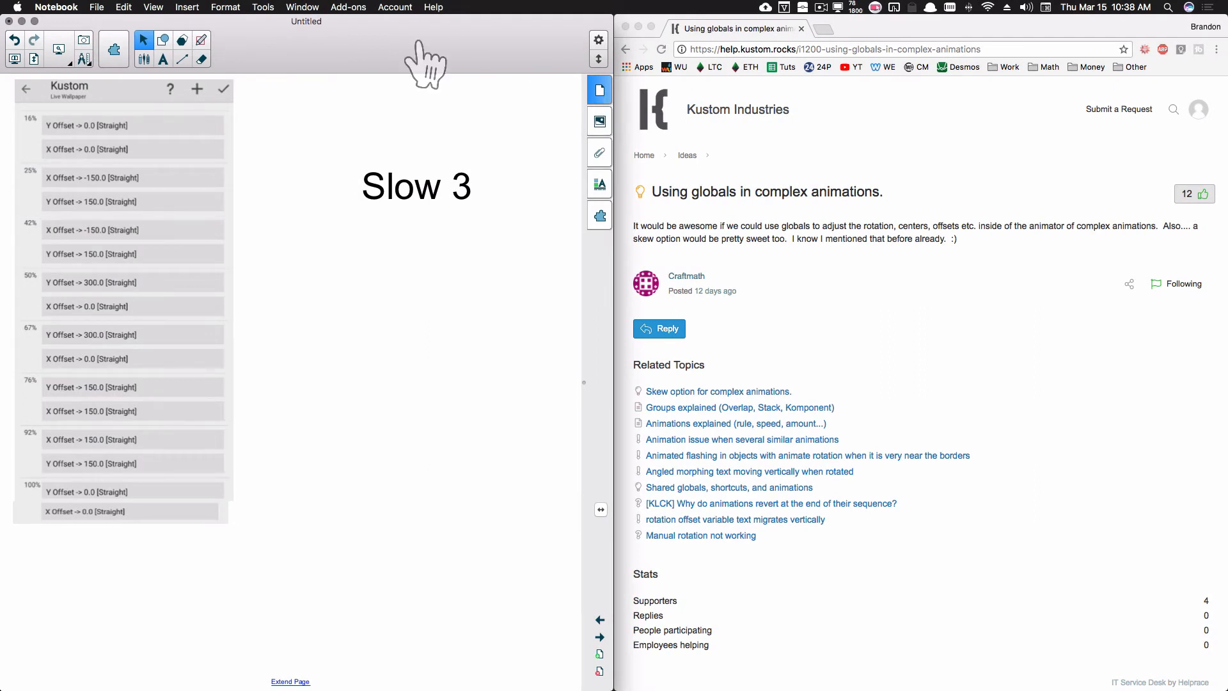
{"action": "mouse_move", "coordinate": [118, 395]}
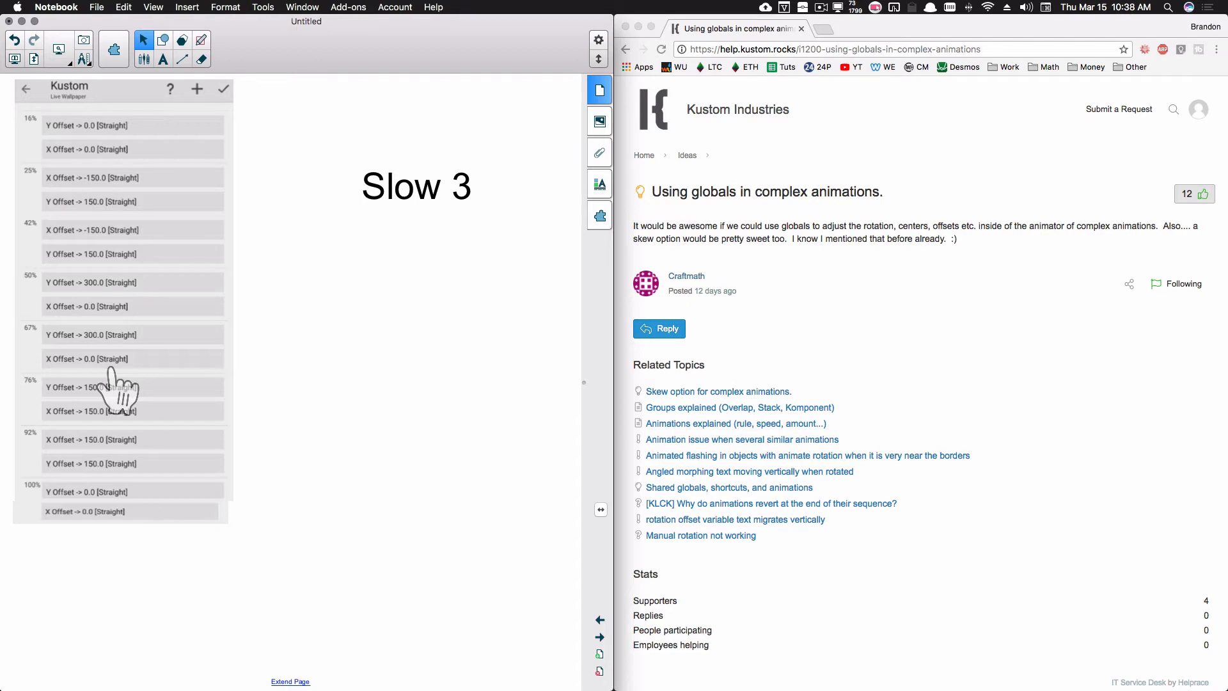
{"action": "mouse_move", "coordinate": [90, 235]}
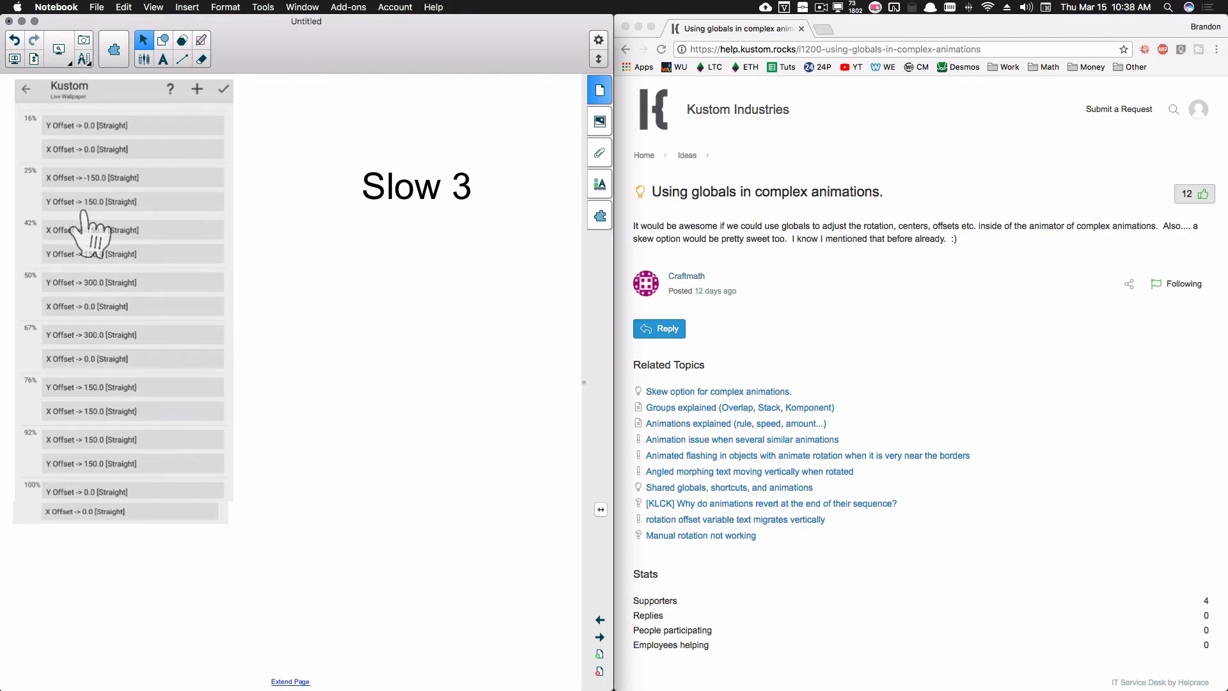
{"action": "mouse_move", "coordinate": [110, 494]}
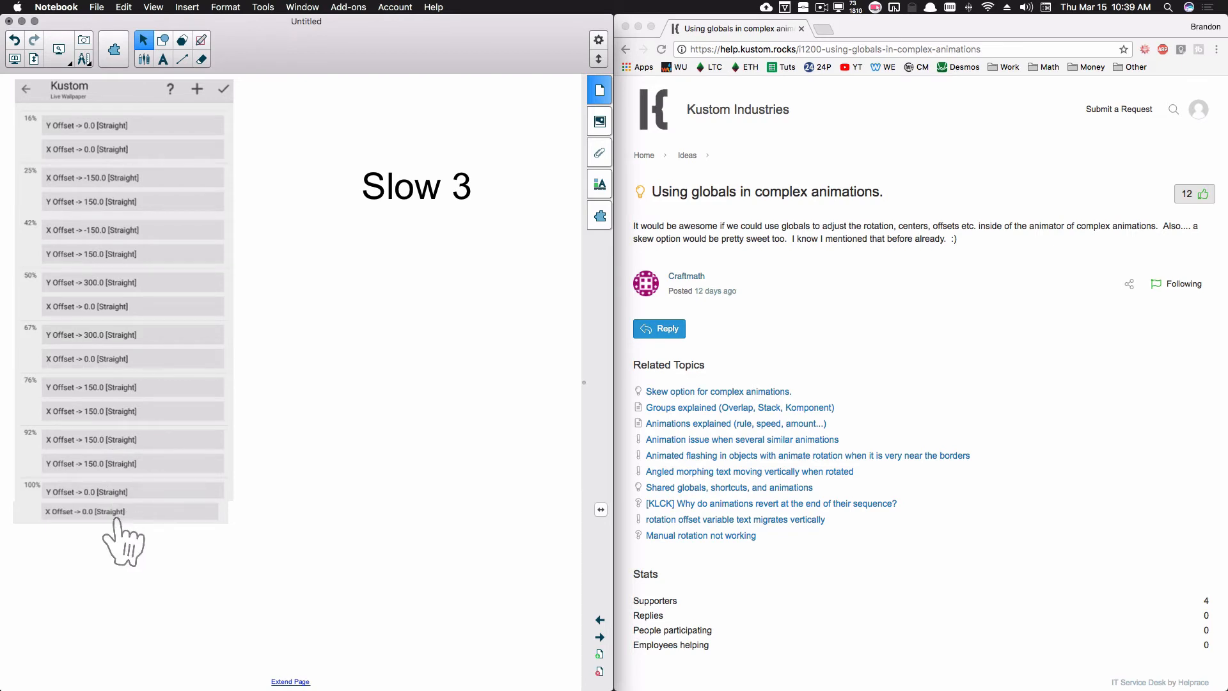
{"action": "mouse_move", "coordinate": [1083, 281]}
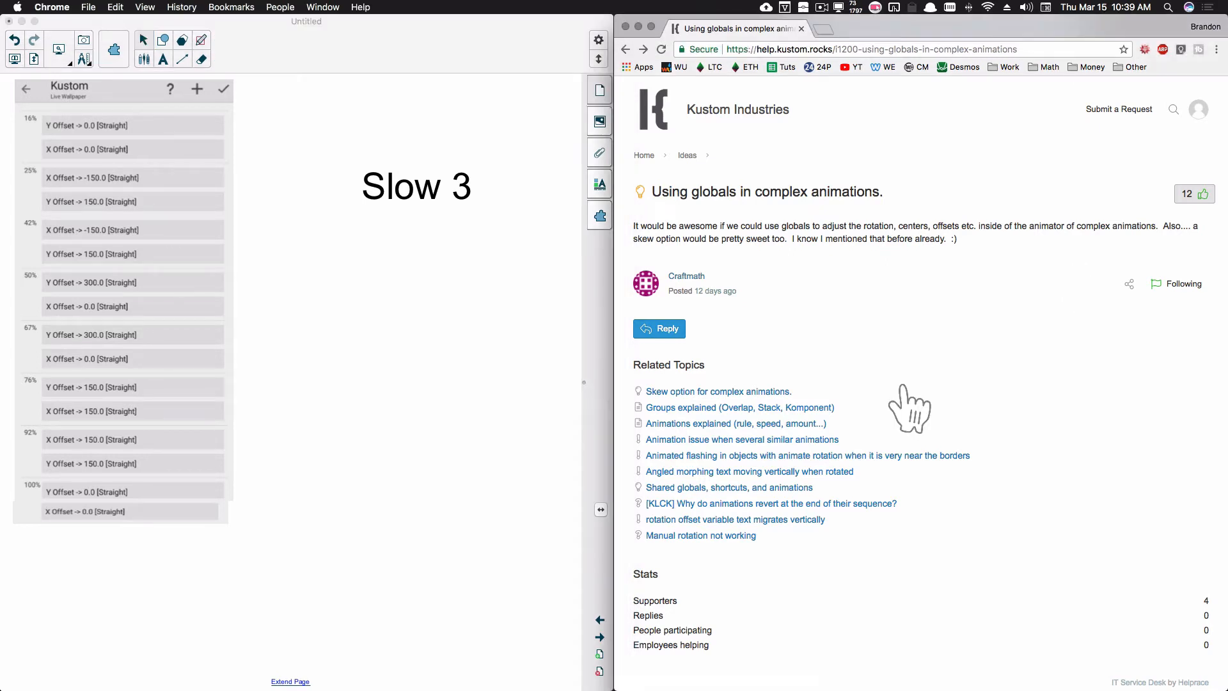
{"action": "left_click", "coordinate": [717, 391]}
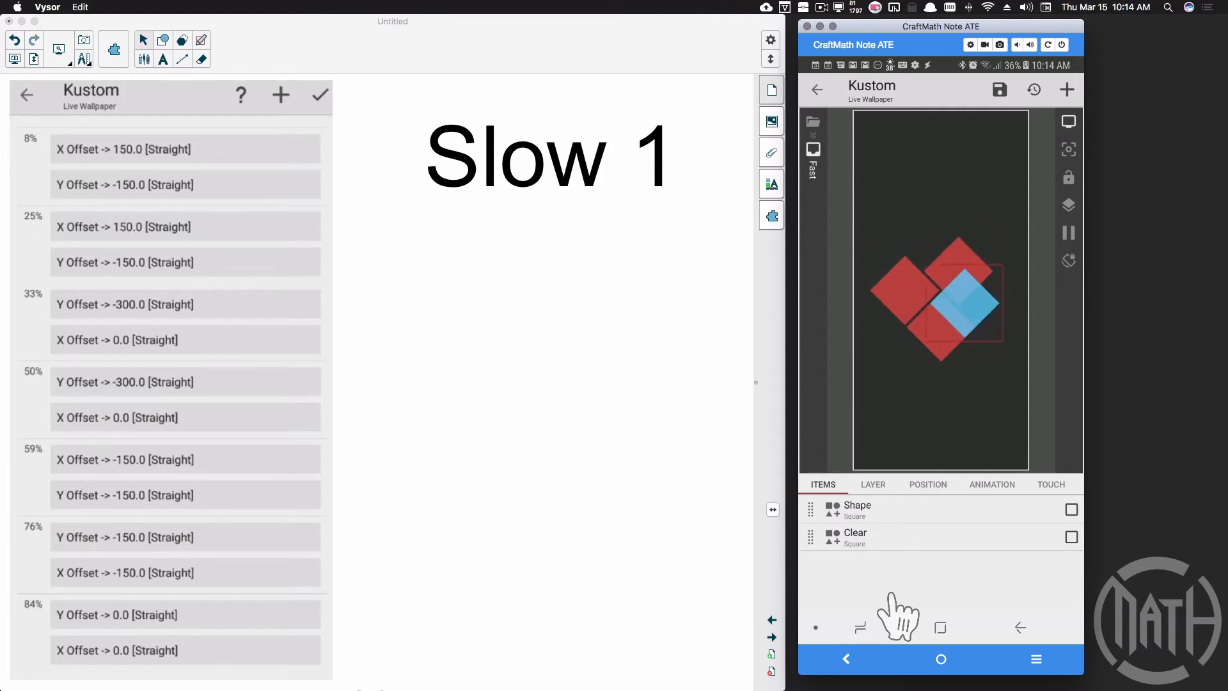
- Review the Fast group's Shape square width formula $gv(size)$
{"action": "left_click", "coordinate": [857, 506]}
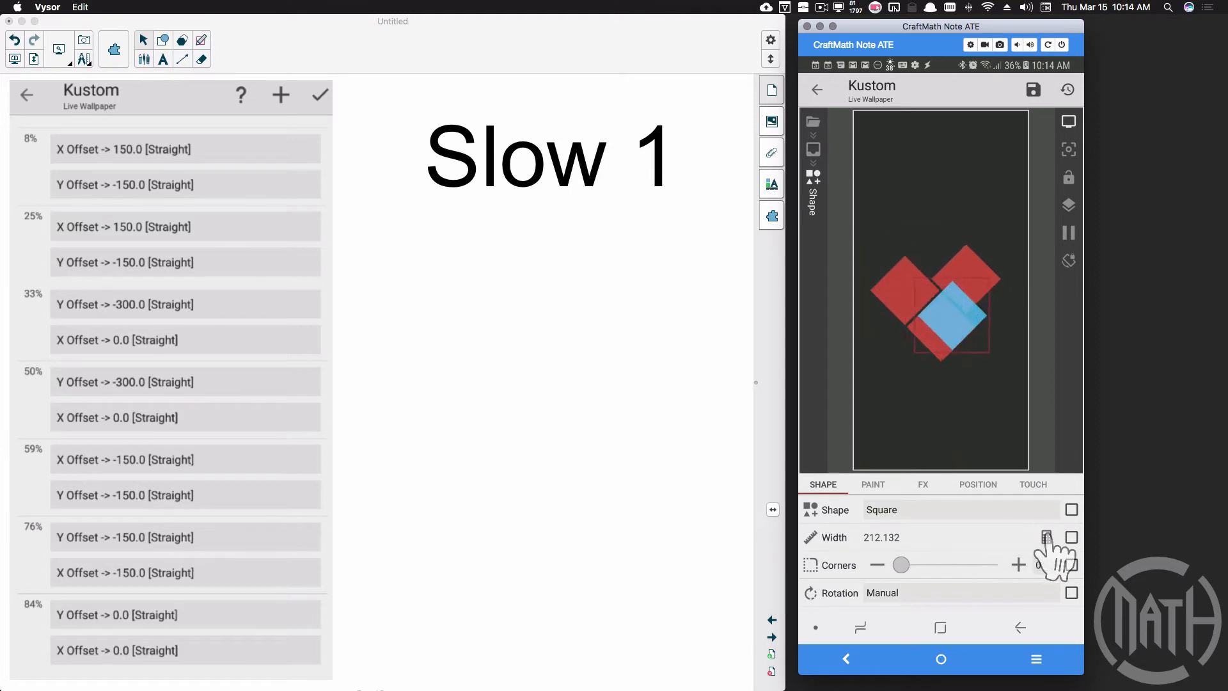
{"action": "left_click", "coordinate": [1048, 537]}
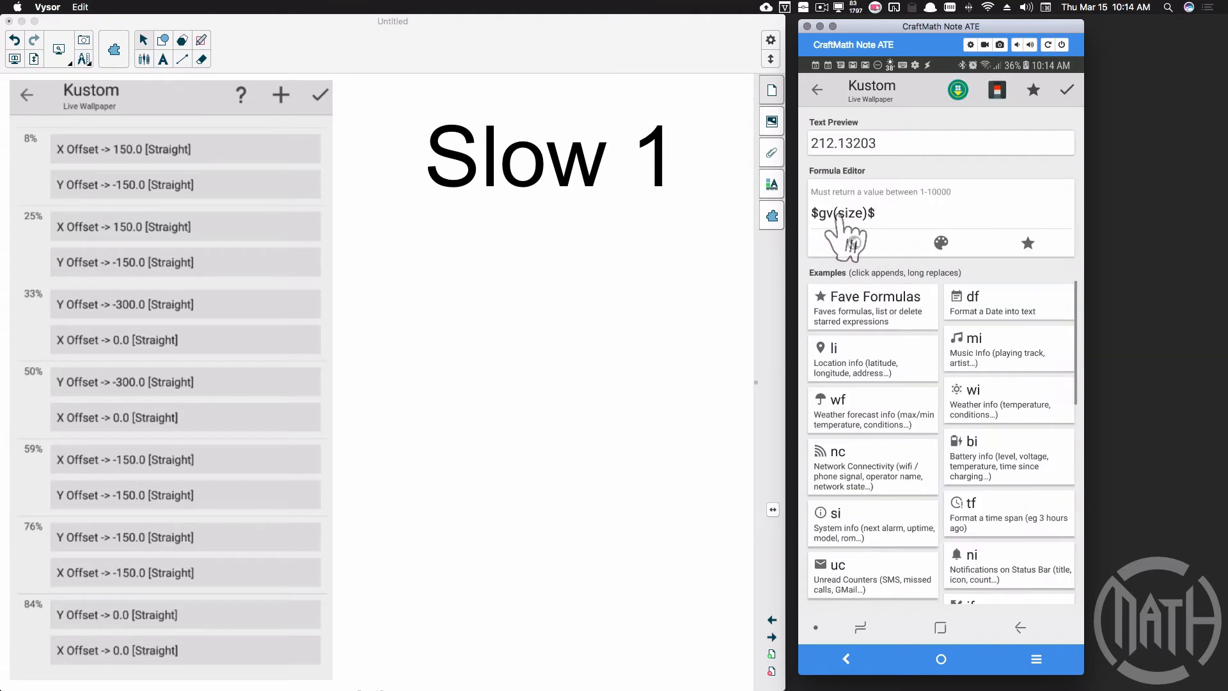
{"action": "left_click", "coordinate": [1066, 89]}
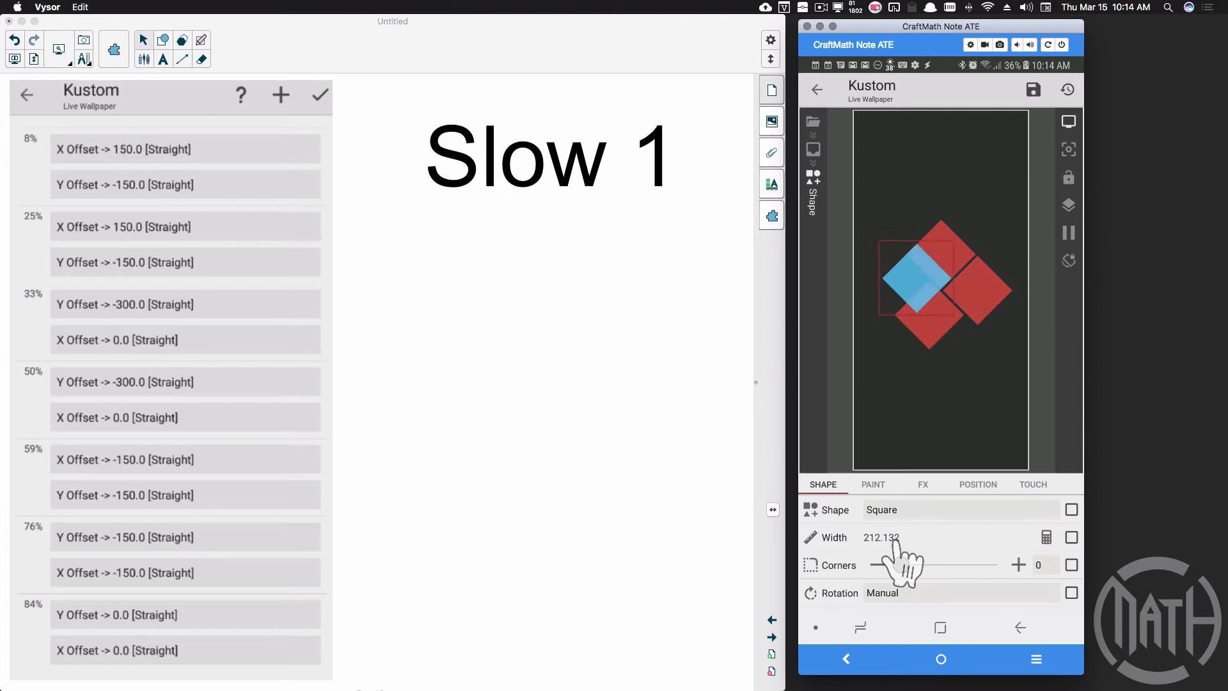
- Bring up the square's colour formula $ce(gv(fast), alpha, gv(fasta))$ in its paint settings
{"action": "left_click", "coordinate": [873, 484]}
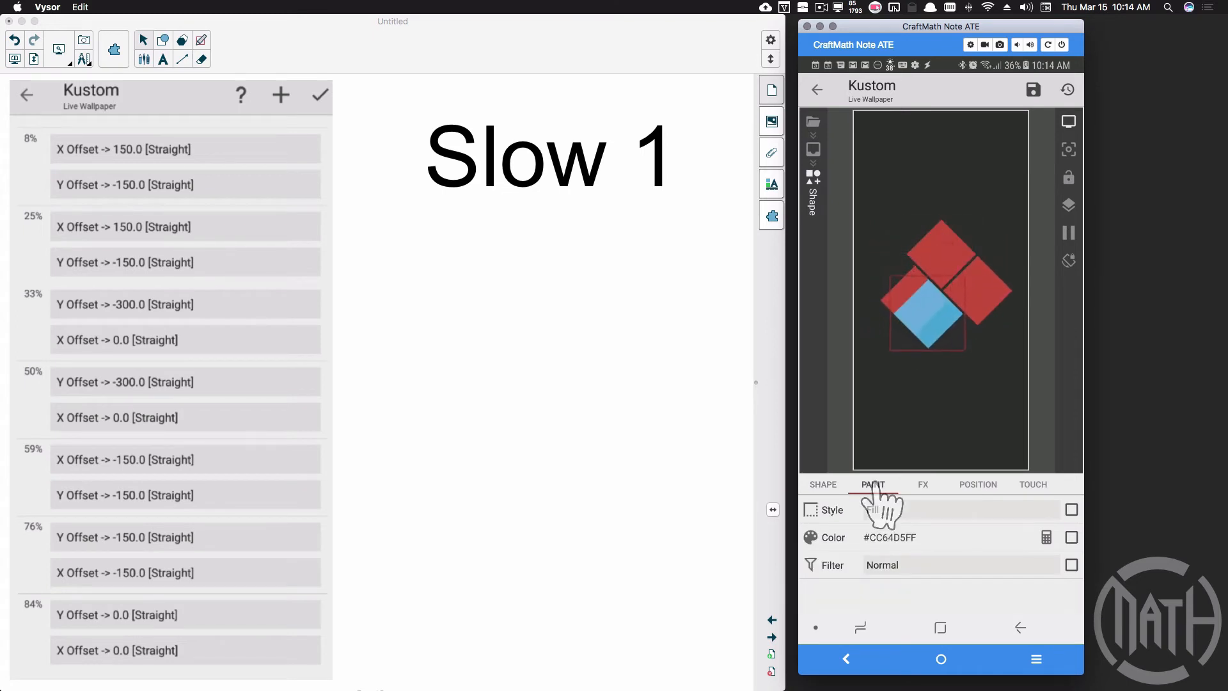
{"action": "left_click", "coordinate": [1045, 537]}
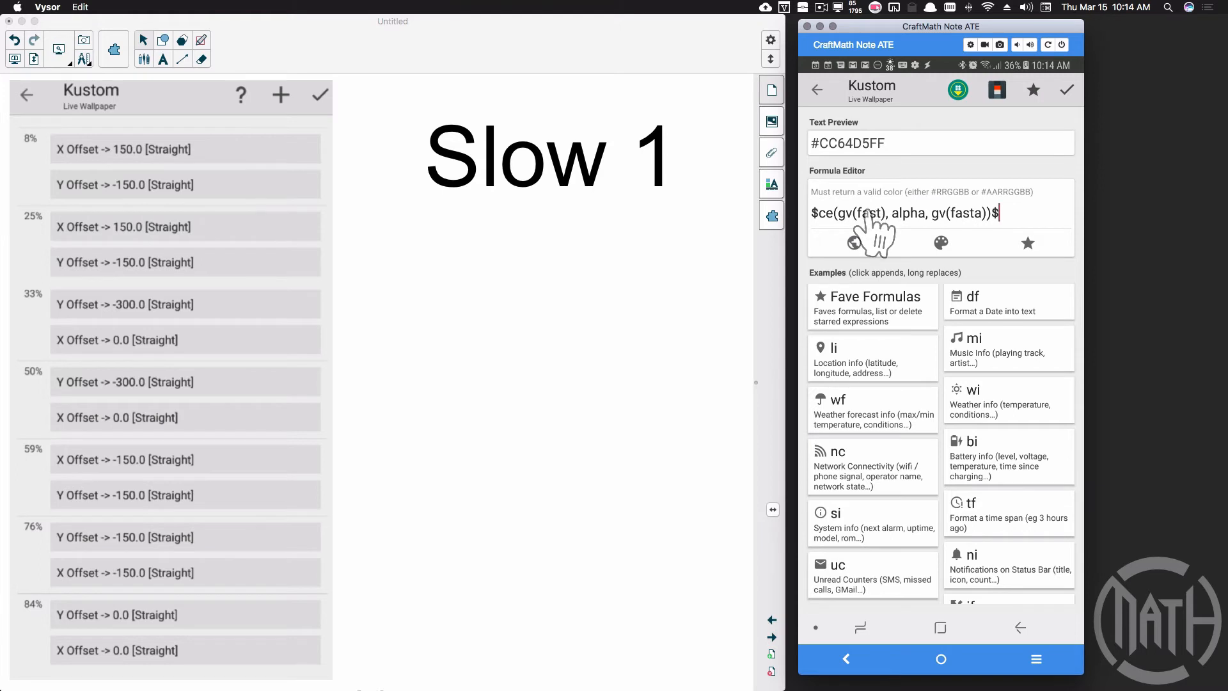
{"action": "mouse_move", "coordinate": [838, 241]}
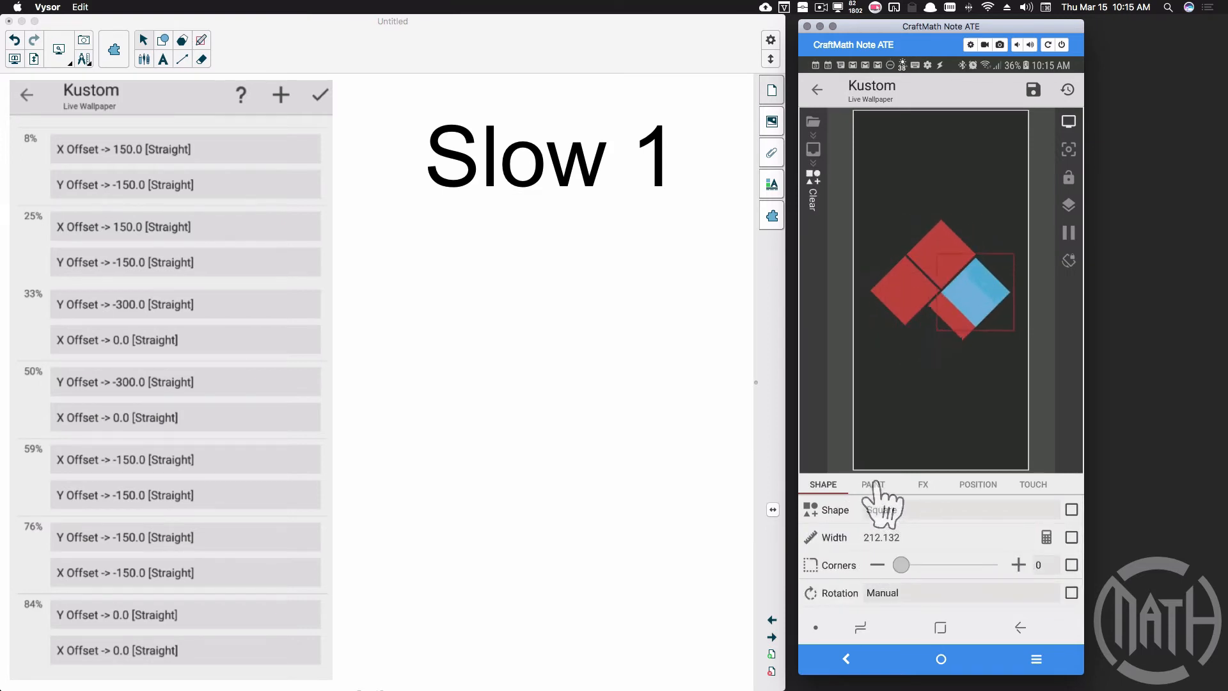
- View the Clear square's paint settings, then return to the Fast group's item list
{"action": "left_click", "coordinate": [872, 484]}
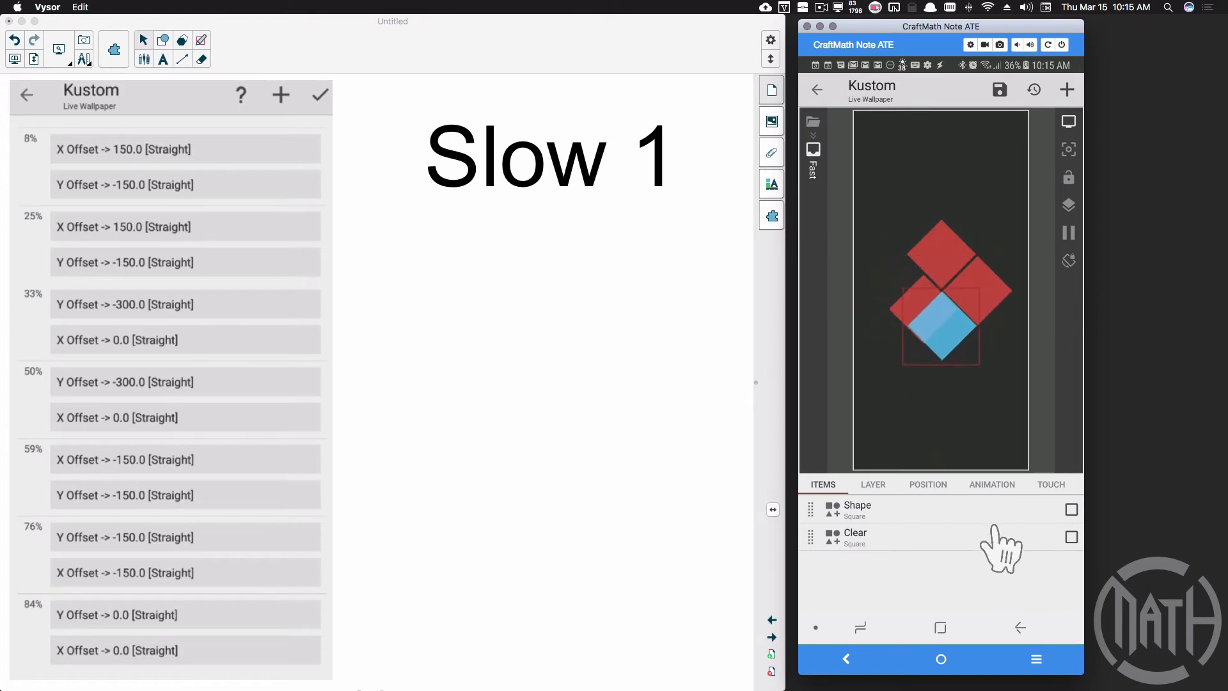
{"action": "left_click", "coordinate": [991, 483]}
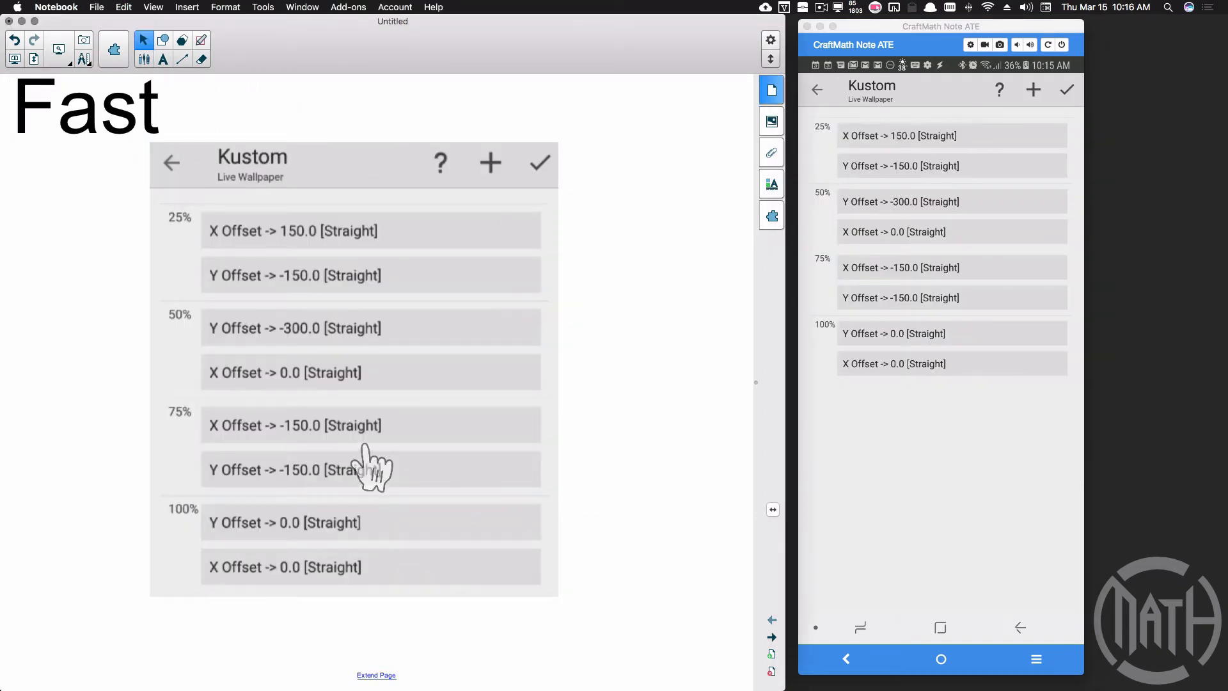
{"action": "mouse_move", "coordinate": [671, 399]}
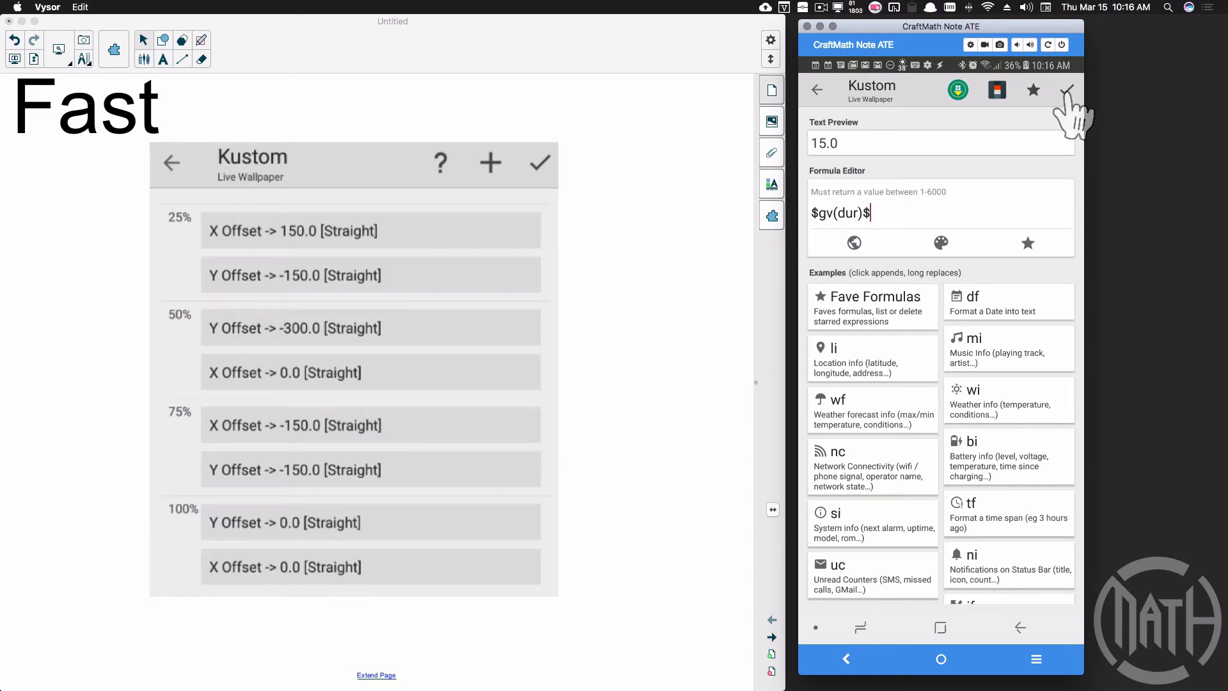
- Confirm the Fast animation duration as $gv(dur)$, giving 15, and move on to the next group
{"action": "left_click", "coordinate": [1067, 89]}
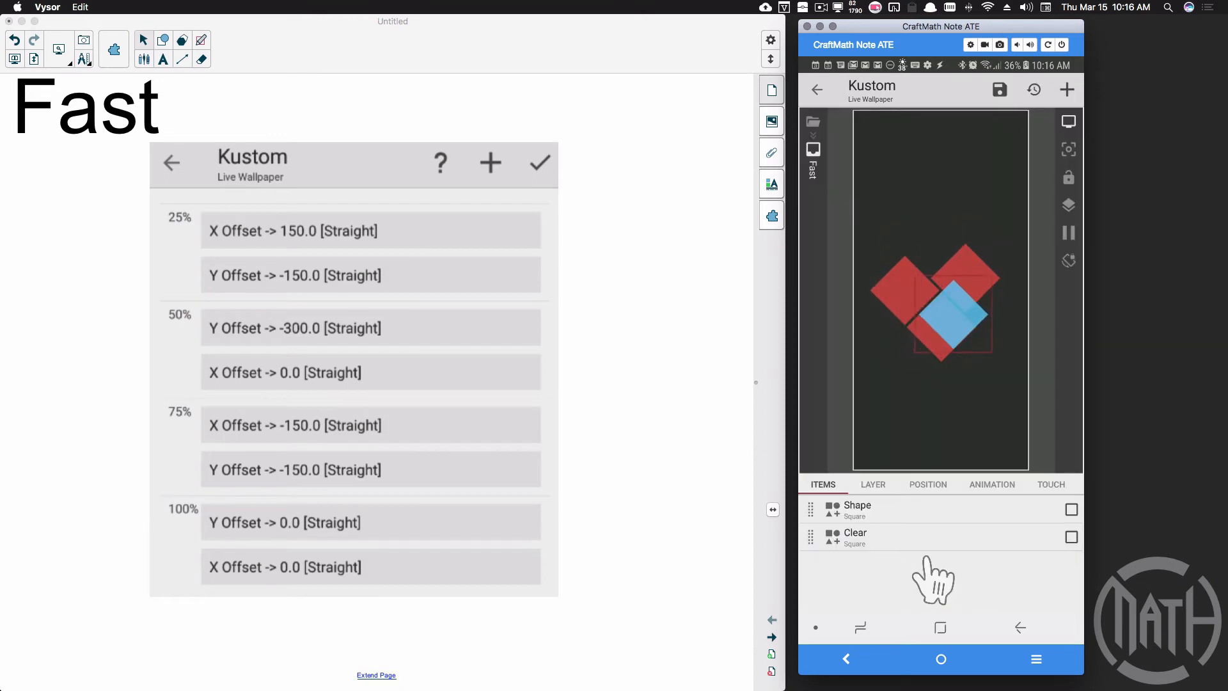
{"action": "left_click", "coordinate": [928, 484]}
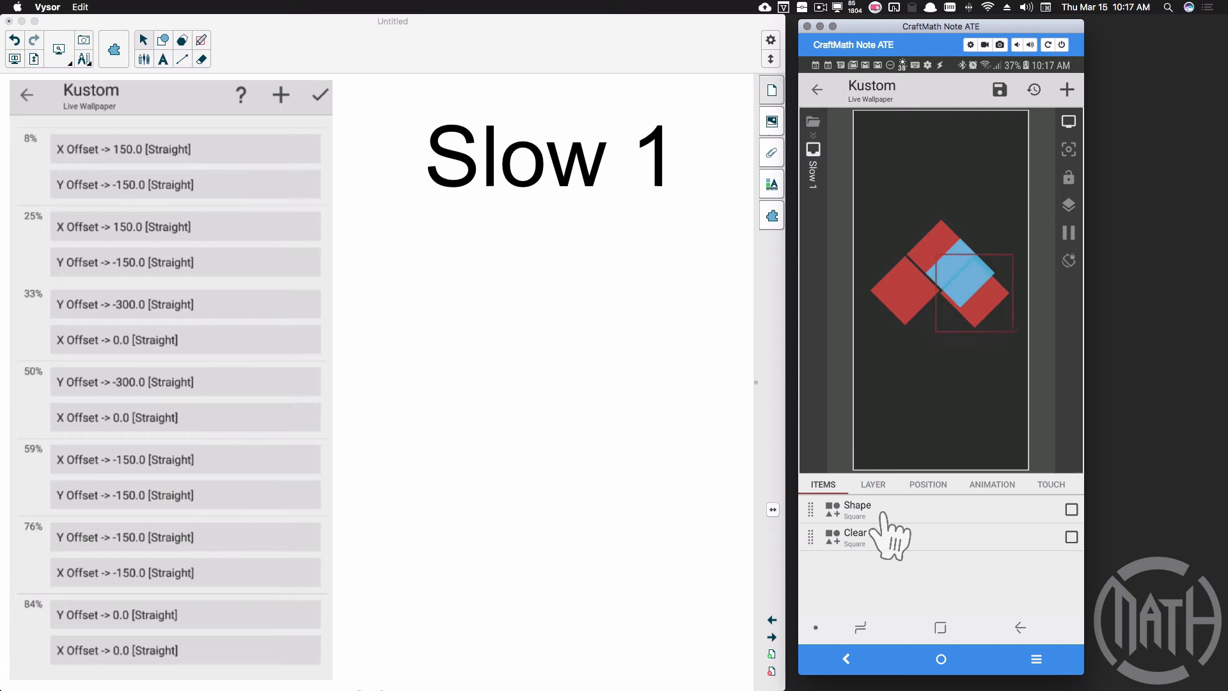
- Review the Slow 1 Shape square's fill colour and the group's position offsets
{"action": "left_click", "coordinate": [857, 509]}
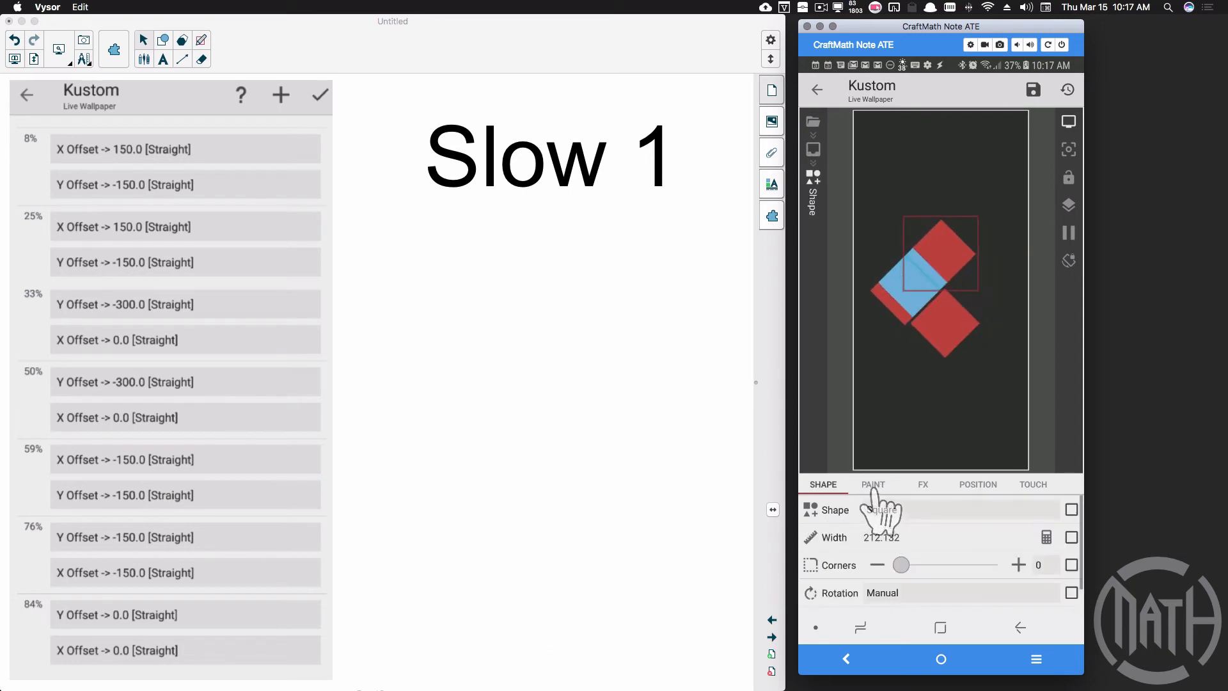
{"action": "left_click", "coordinate": [873, 483]}
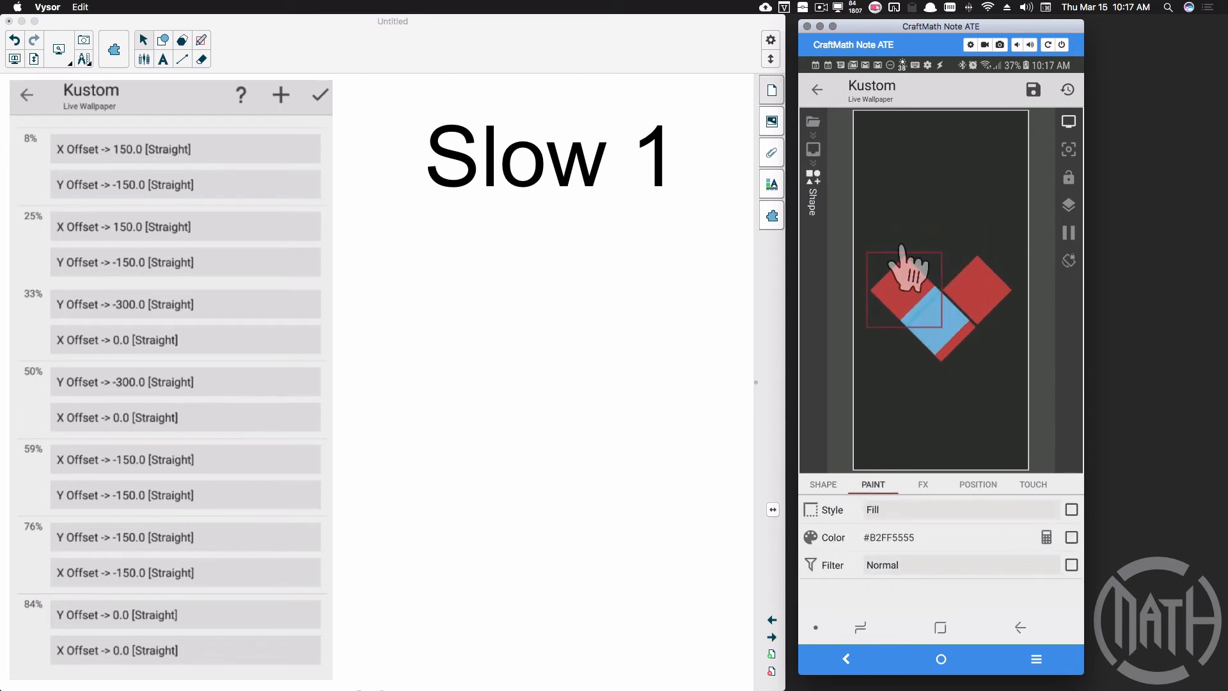
{"action": "left_click", "coordinate": [1046, 538]}
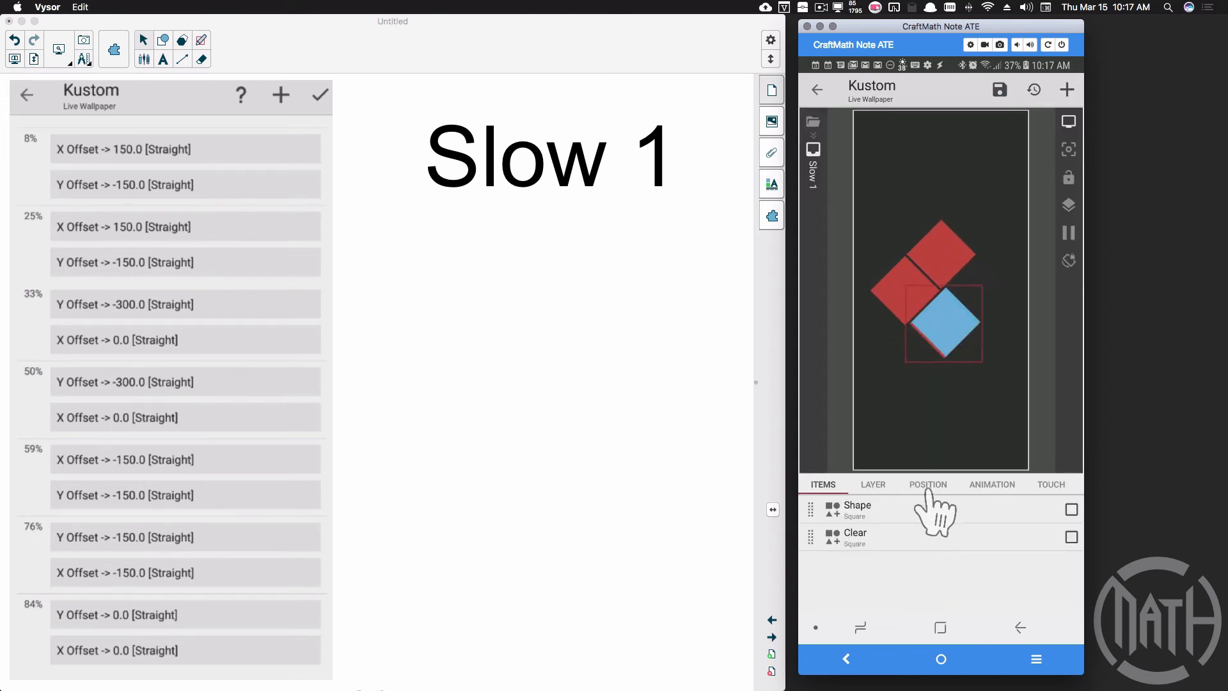
{"action": "left_click", "coordinate": [928, 483]}
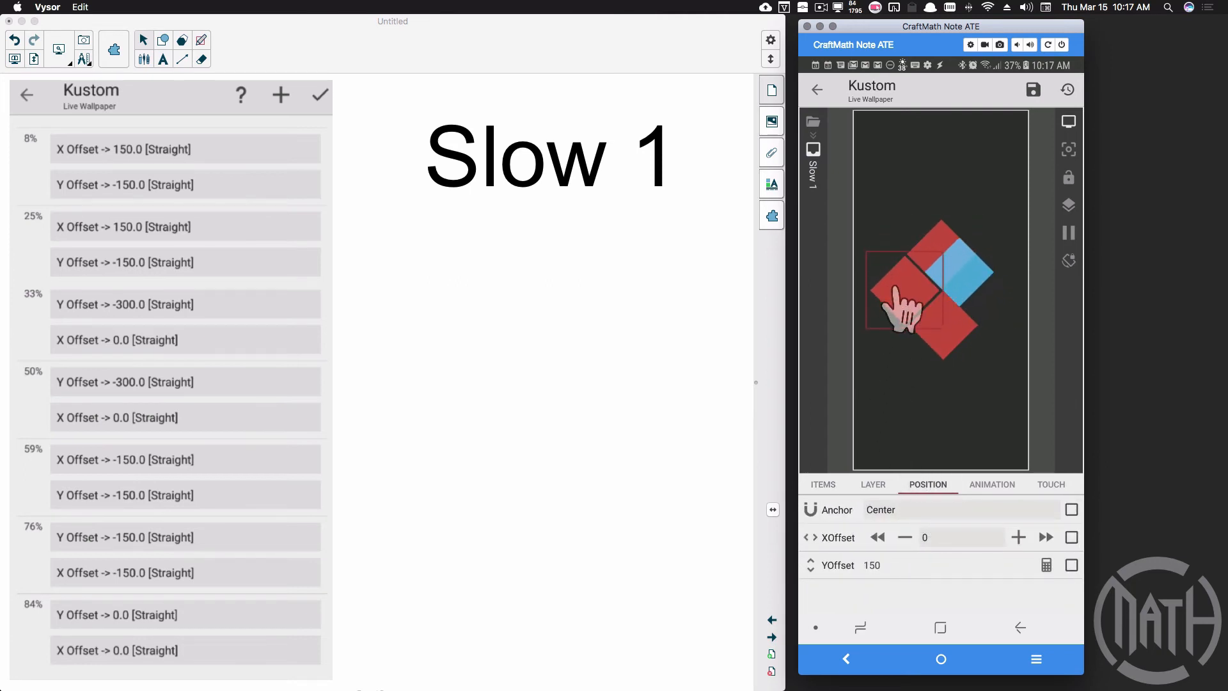
{"action": "left_click_drag", "start_coordinate": [908, 305], "coordinate": [947, 344]}
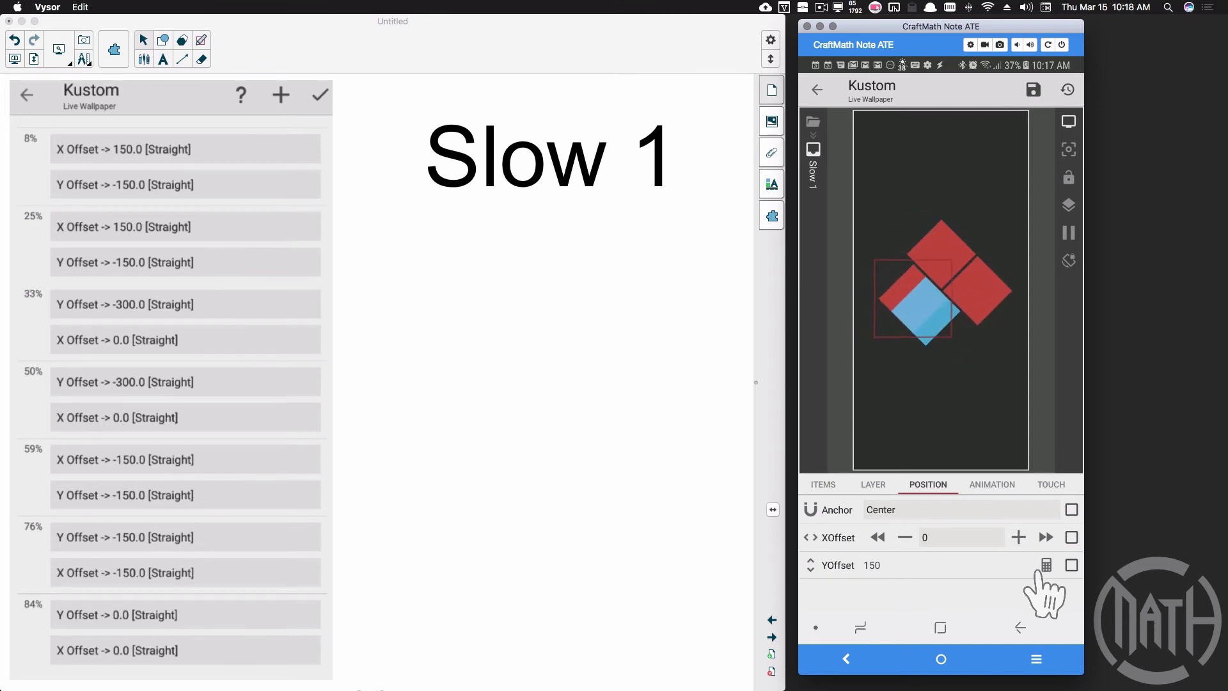
- Bring up the duration formula of the Slow 1 complex animation
{"action": "left_click", "coordinate": [992, 484]}
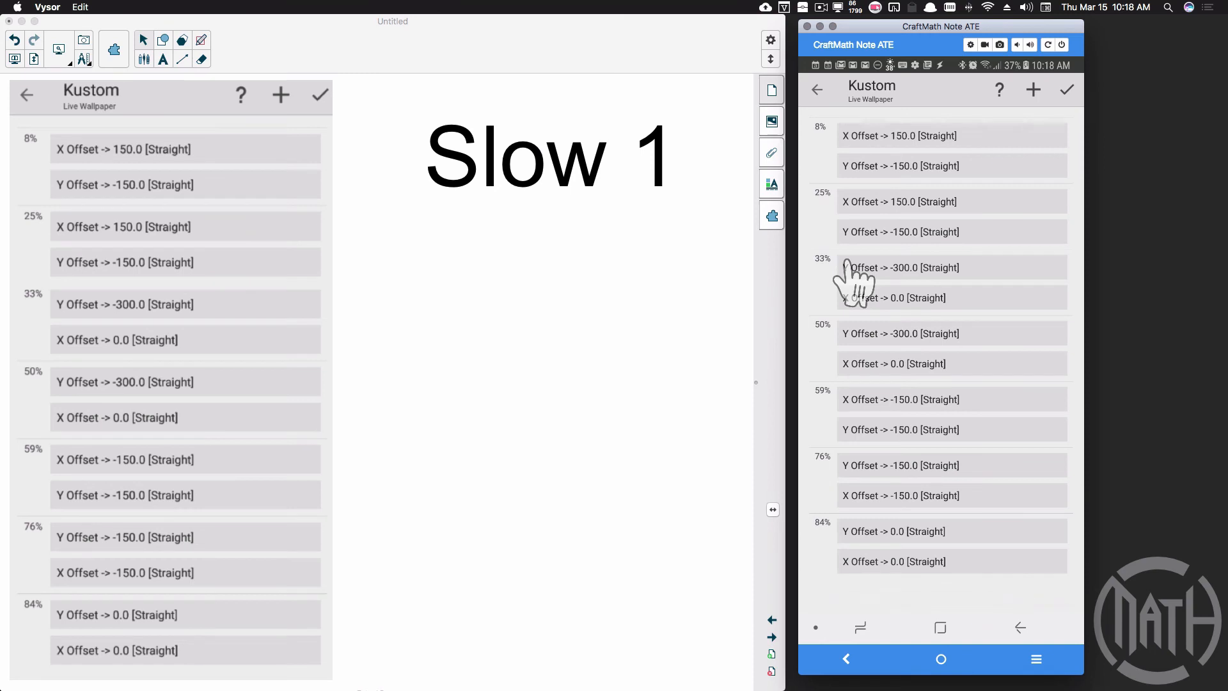
{"action": "mouse_move", "coordinate": [165, 532]}
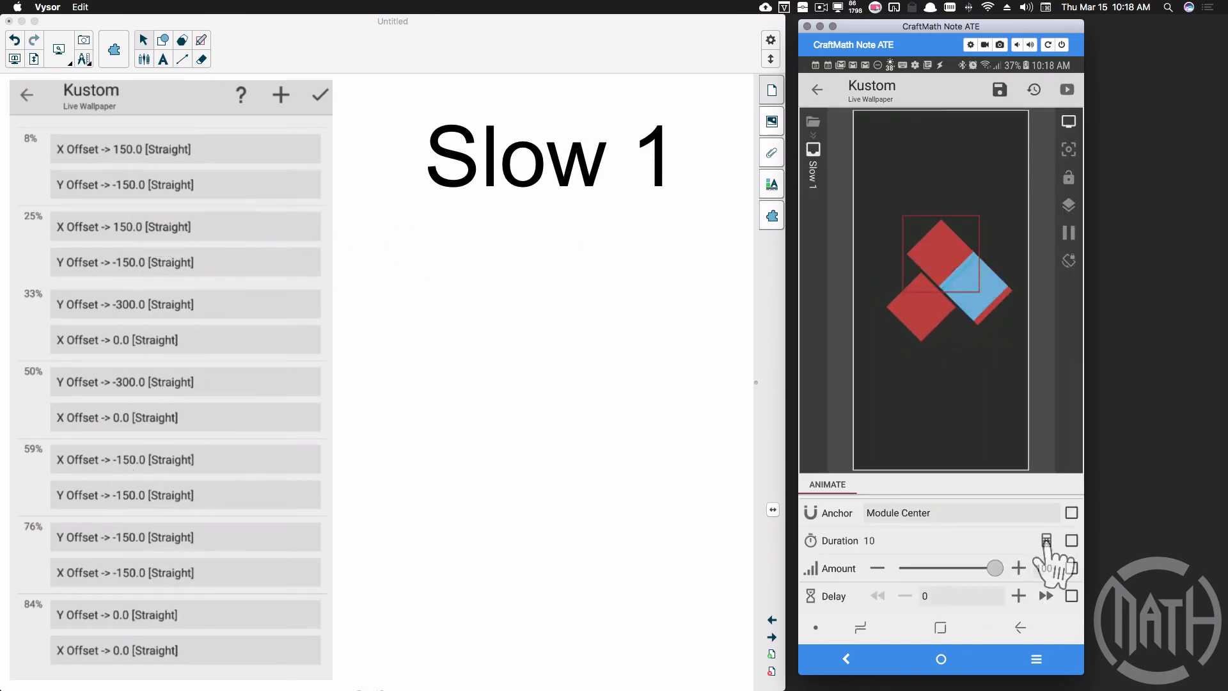
{"action": "left_click", "coordinate": [1046, 540]}
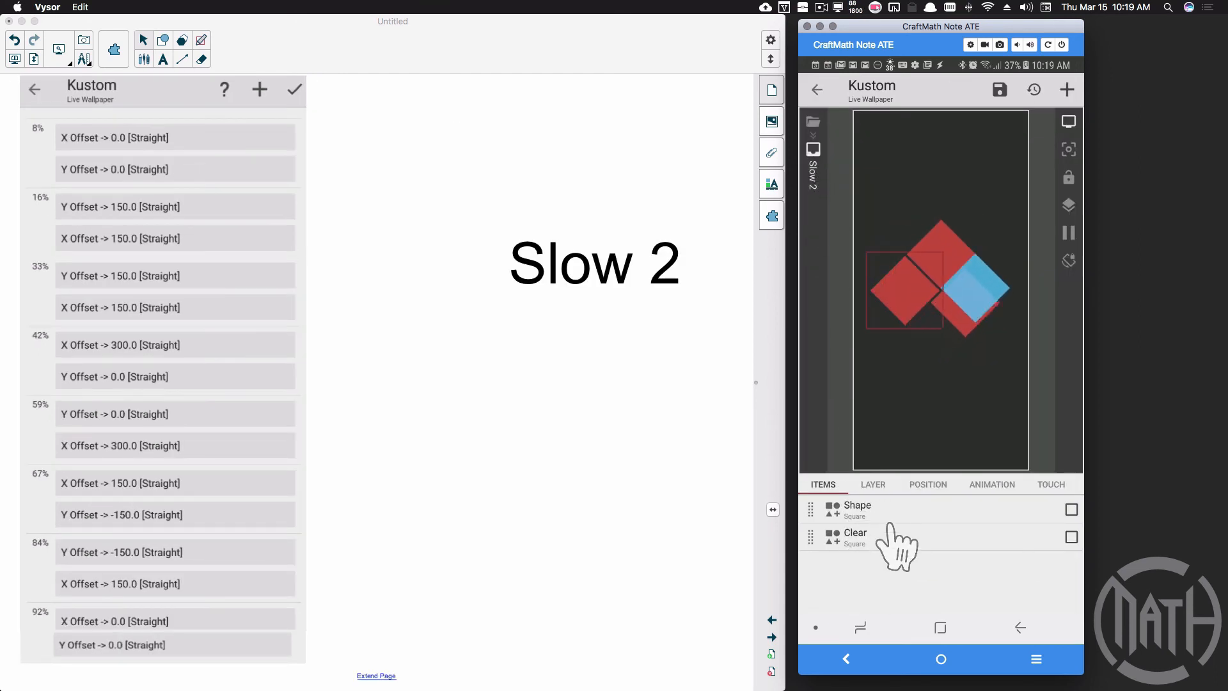
- Open the Slow 2 complex animation to set its duration to $gv(dur)*5$, giving 75
{"action": "left_click", "coordinate": [927, 483]}
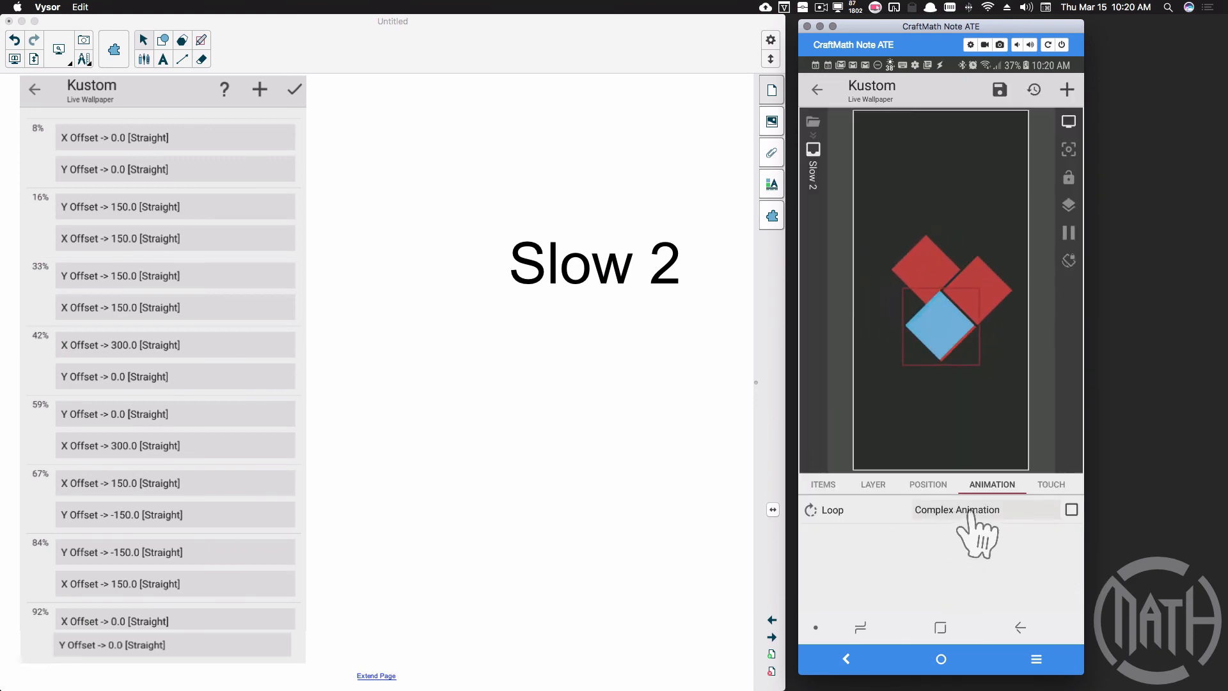
{"action": "left_click", "coordinate": [957, 509]}
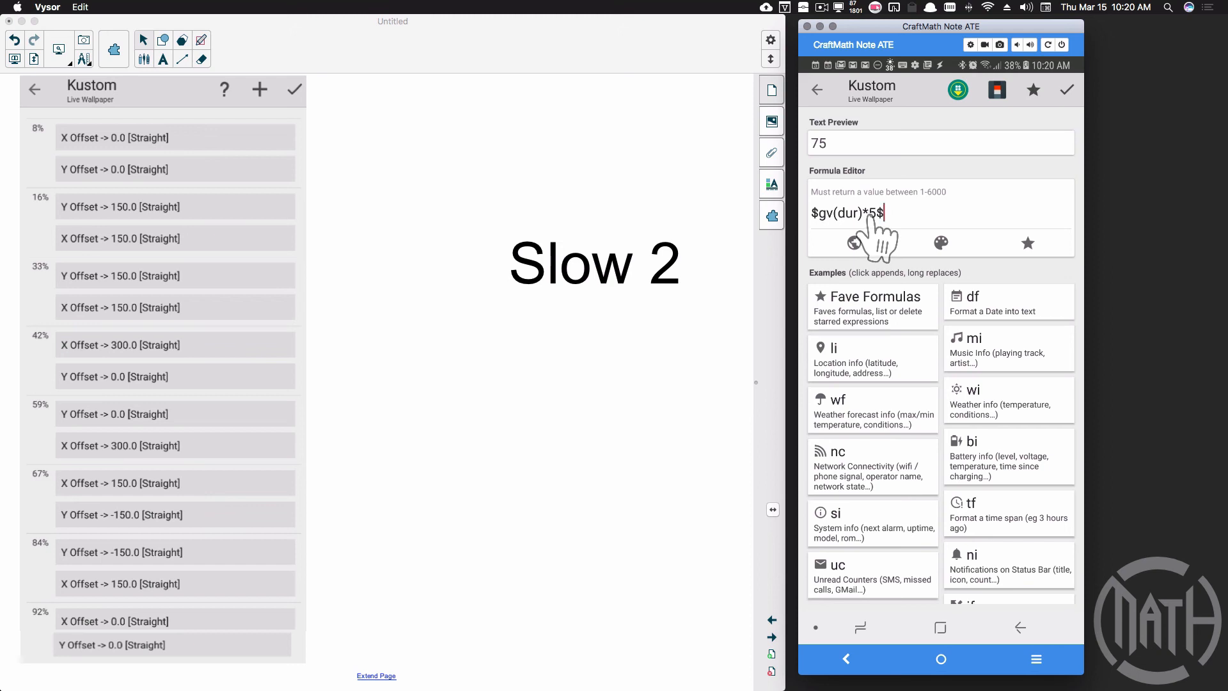
{"action": "mouse_move", "coordinate": [948, 233]}
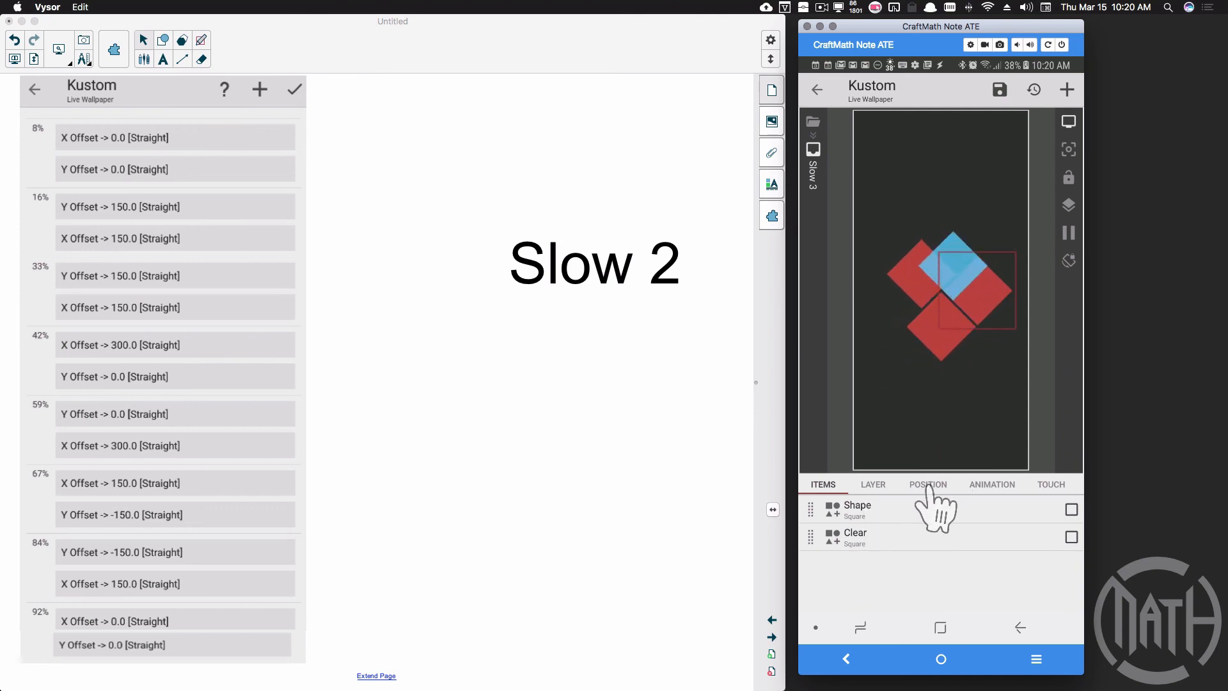
- Set the Slow 3 group's YOffset to $-gv(slide)$, giving -150
{"action": "left_click", "coordinate": [927, 484]}
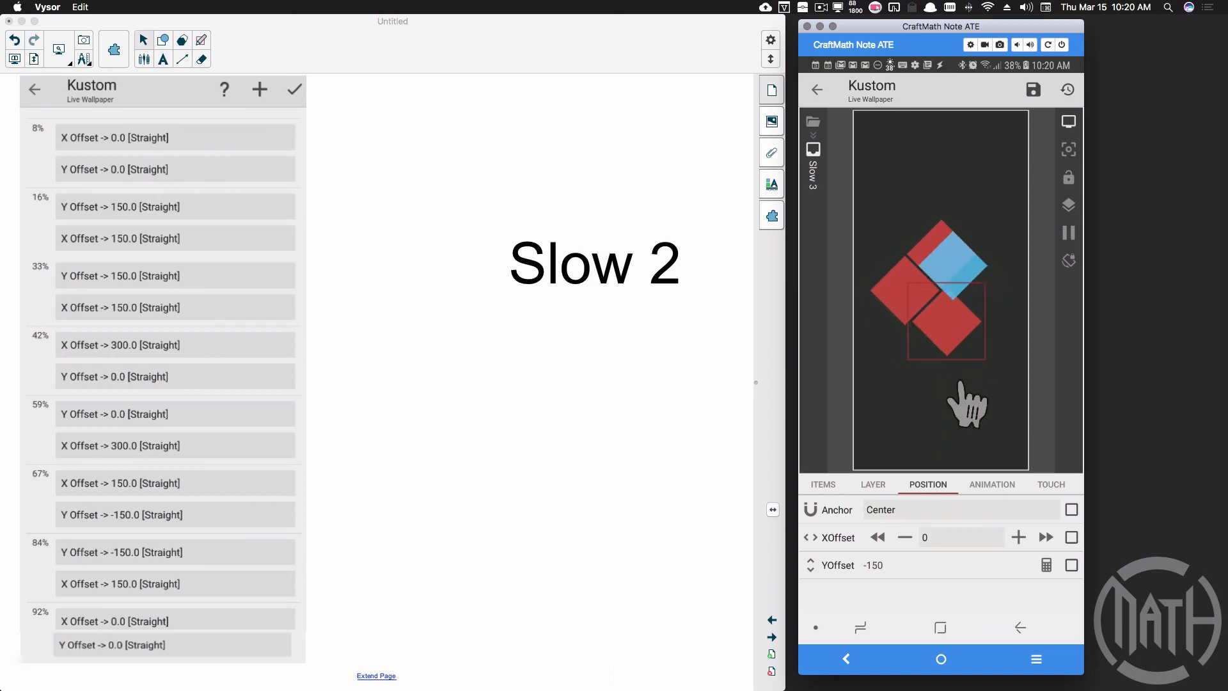
{"action": "left_click", "coordinate": [1045, 564]}
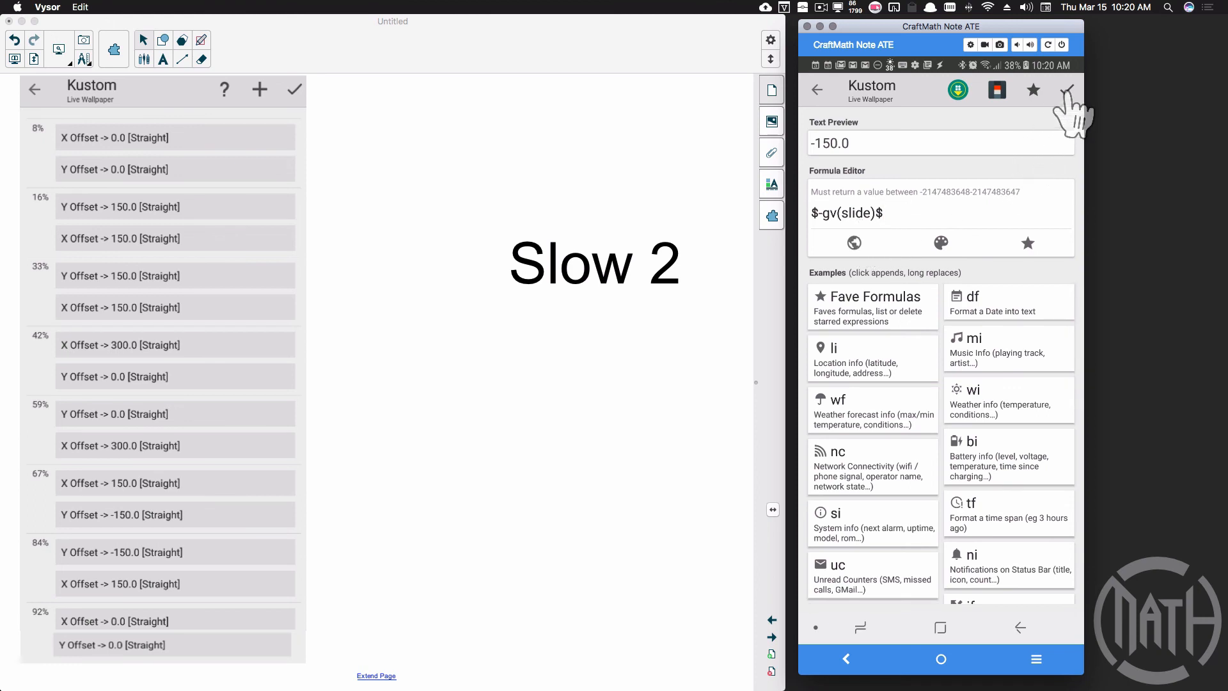
{"action": "left_click", "coordinate": [1066, 89]}
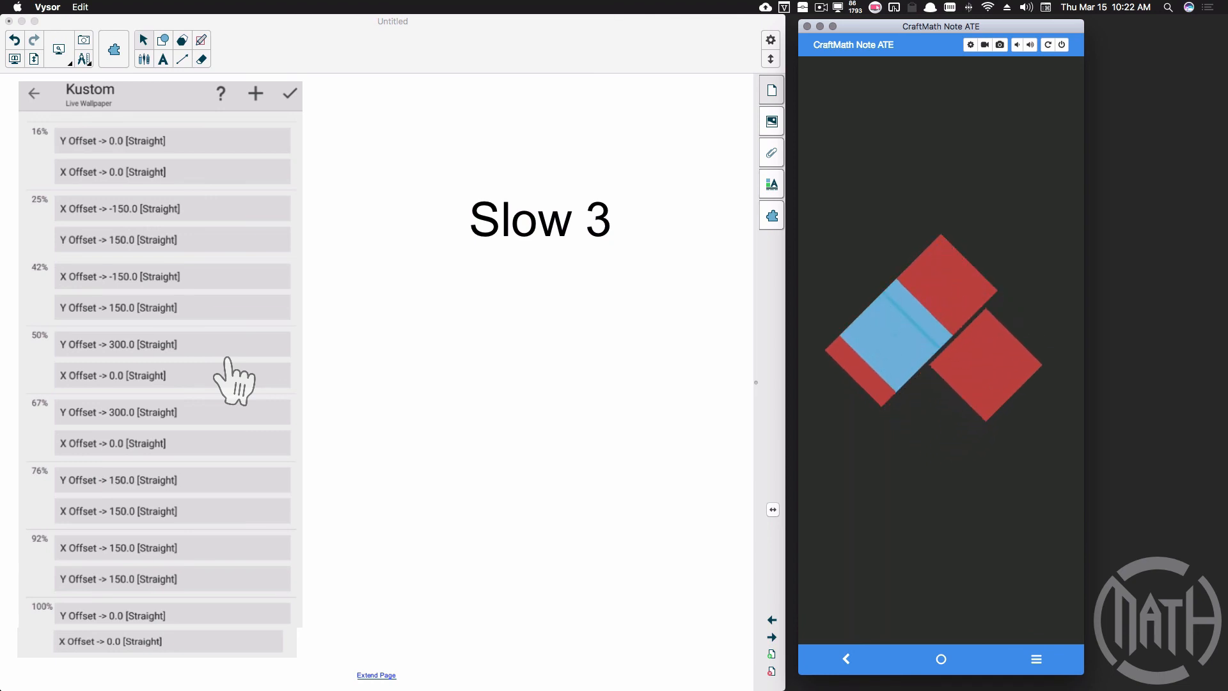
{"action": "mouse_move", "coordinate": [137, 240]}
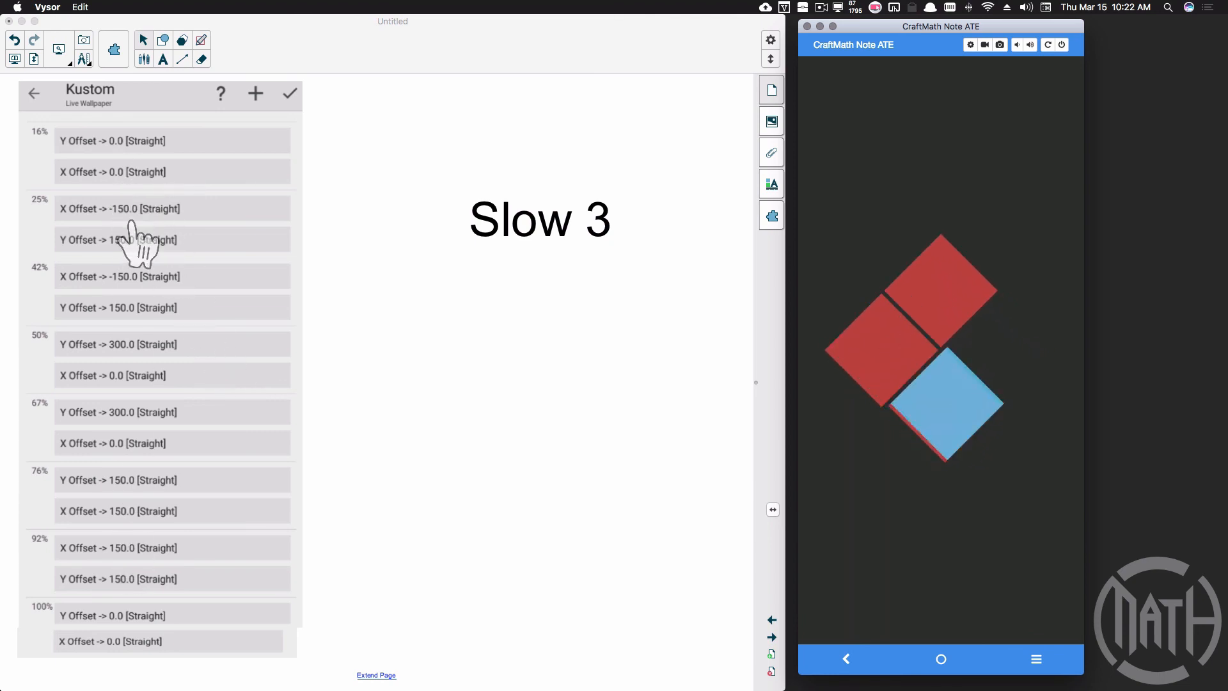
{"action": "mouse_move", "coordinate": [582, 483]}
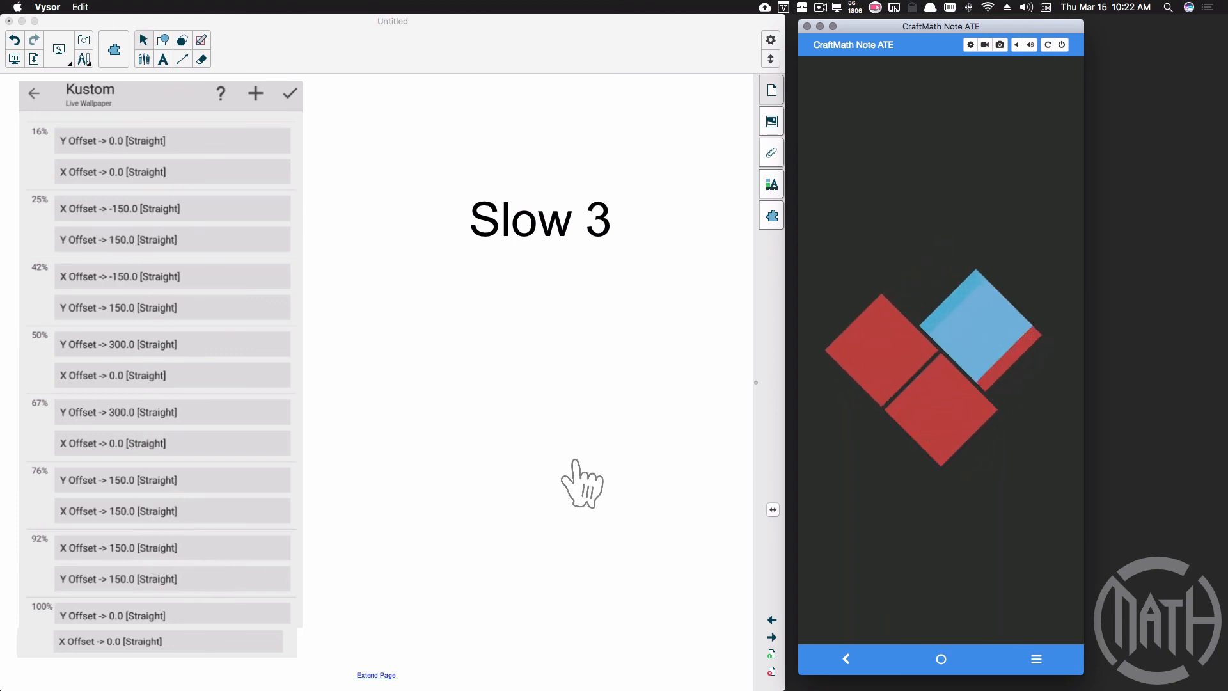